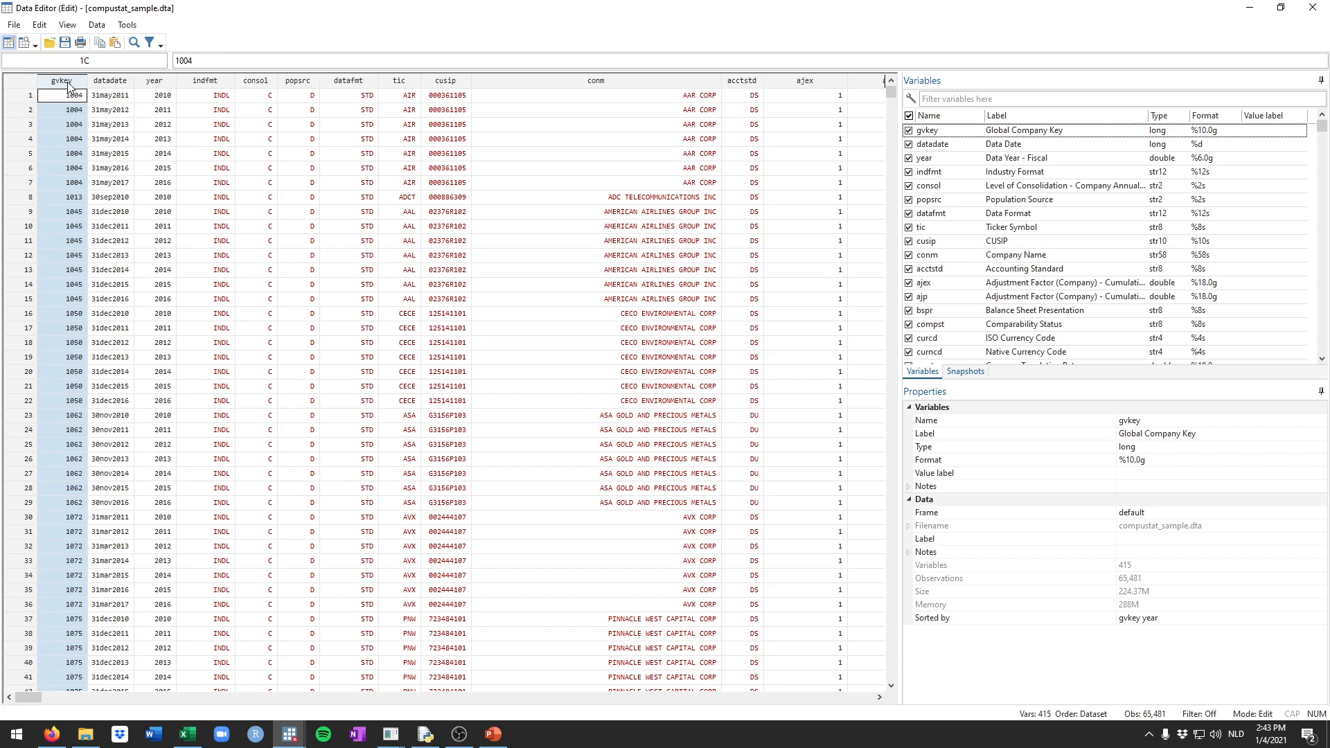
pyautogui.moveTo(144, 103)
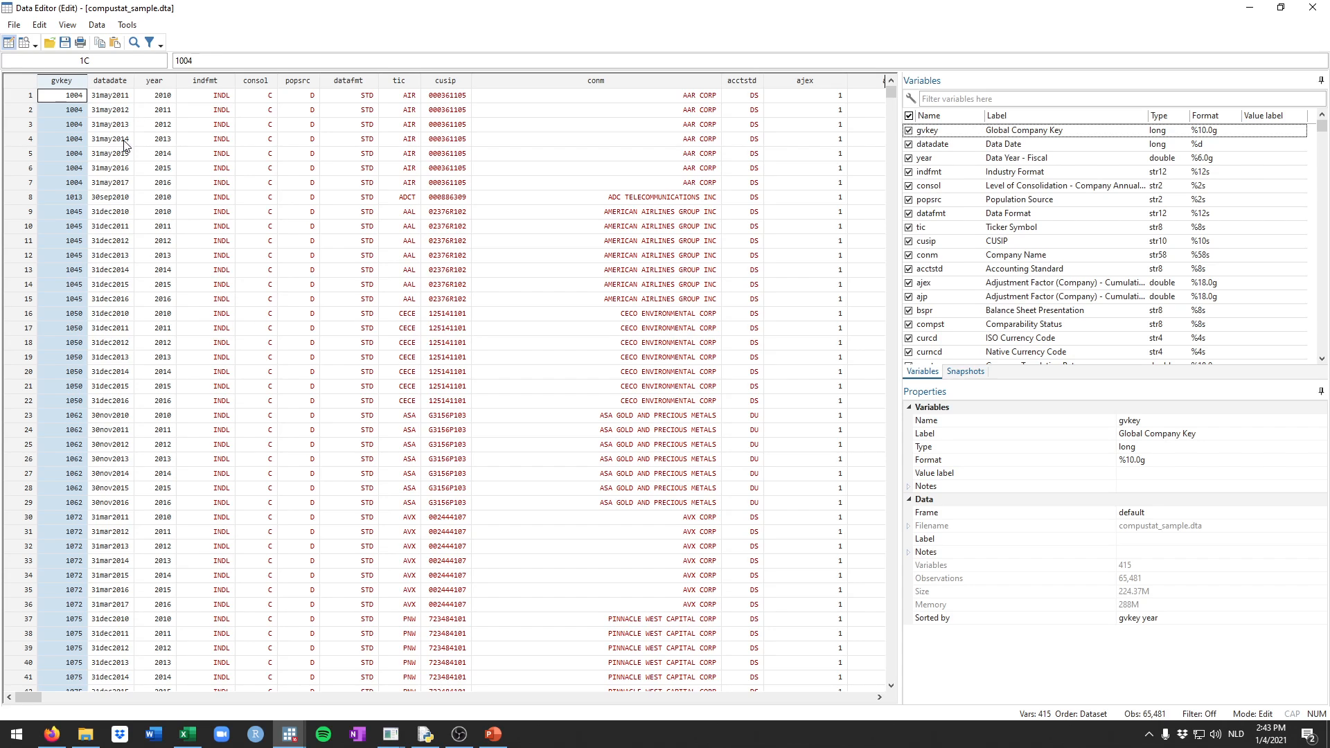
pyautogui.moveTo(573, 410)
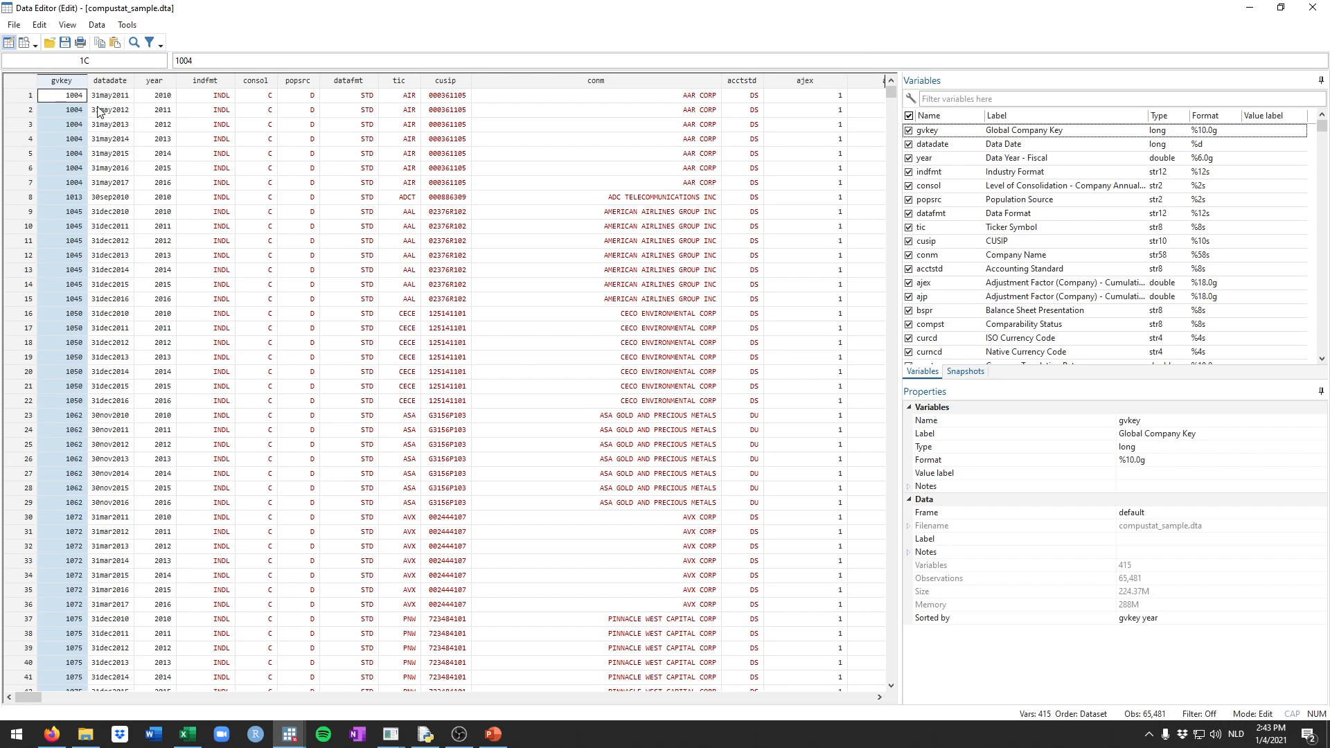
# - Highlight rows 1–7 of gvkey to mark firm 1004's seven yearly observations
pyautogui.moveTo(62, 95); pyautogui.dragTo(63, 183)
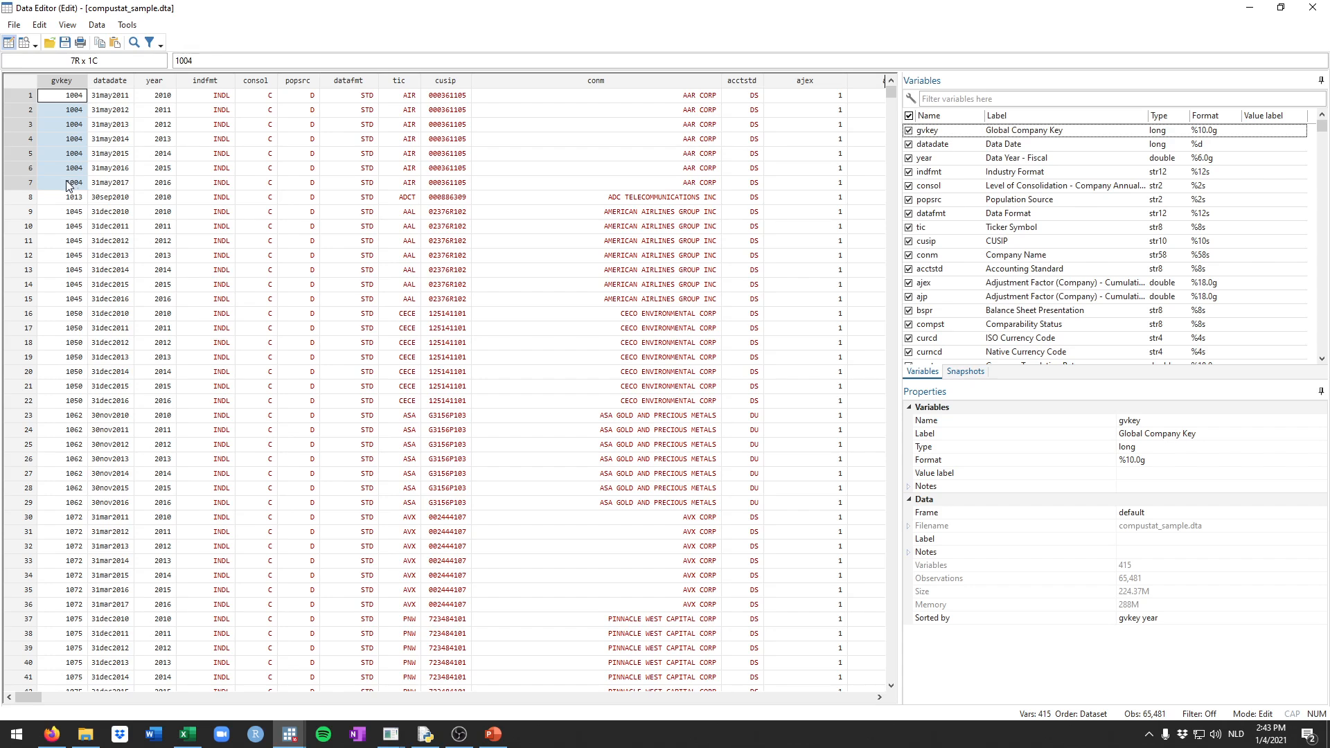
# - Return from the Data Editor and emphasize the 'unbalanced' note in the xtset output
pyautogui.click(156, 94)
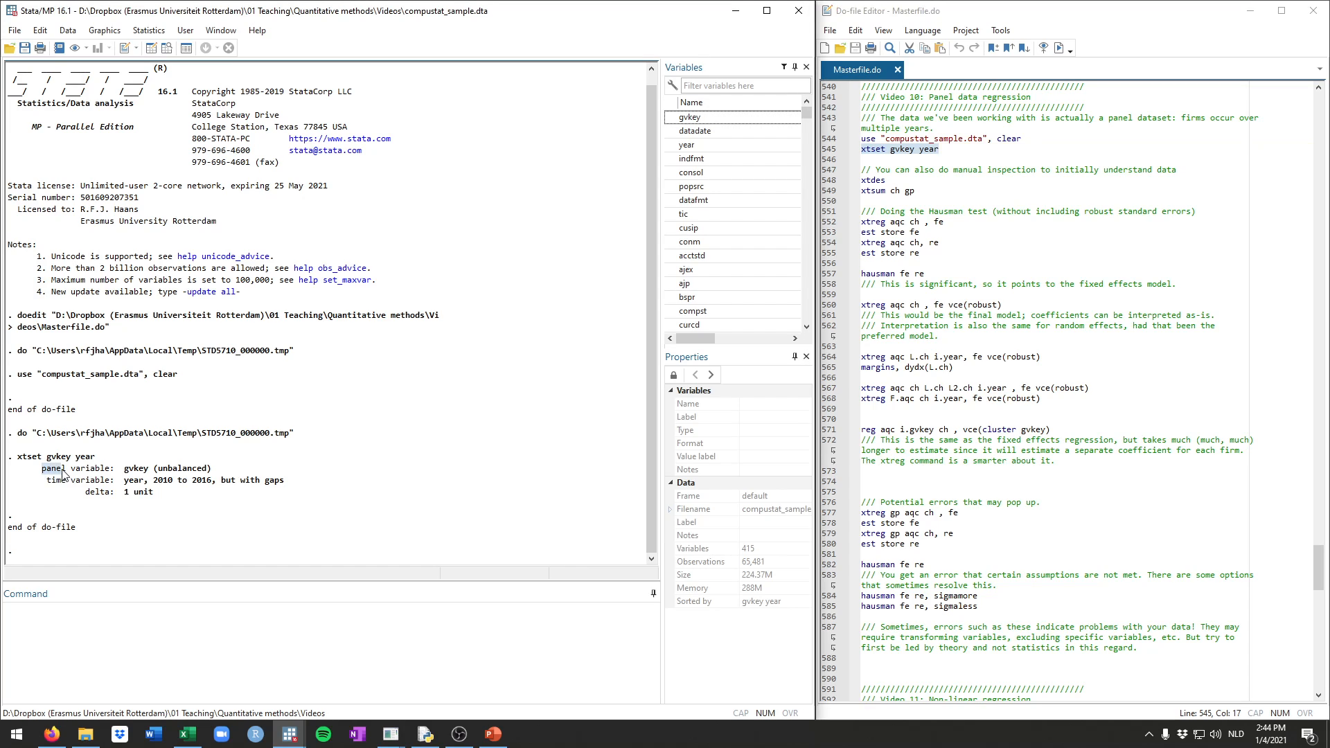
pyautogui.doubleClick(135, 468)
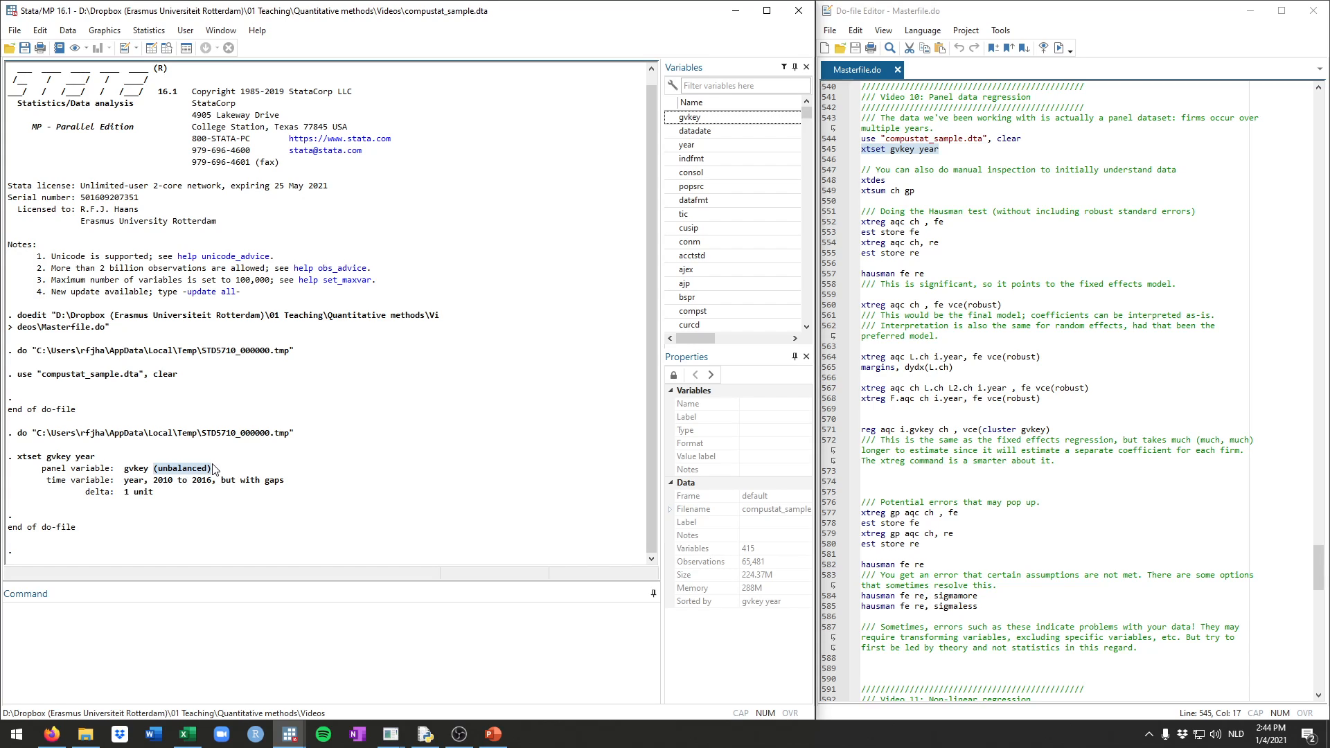
pyautogui.moveTo(49, 485)
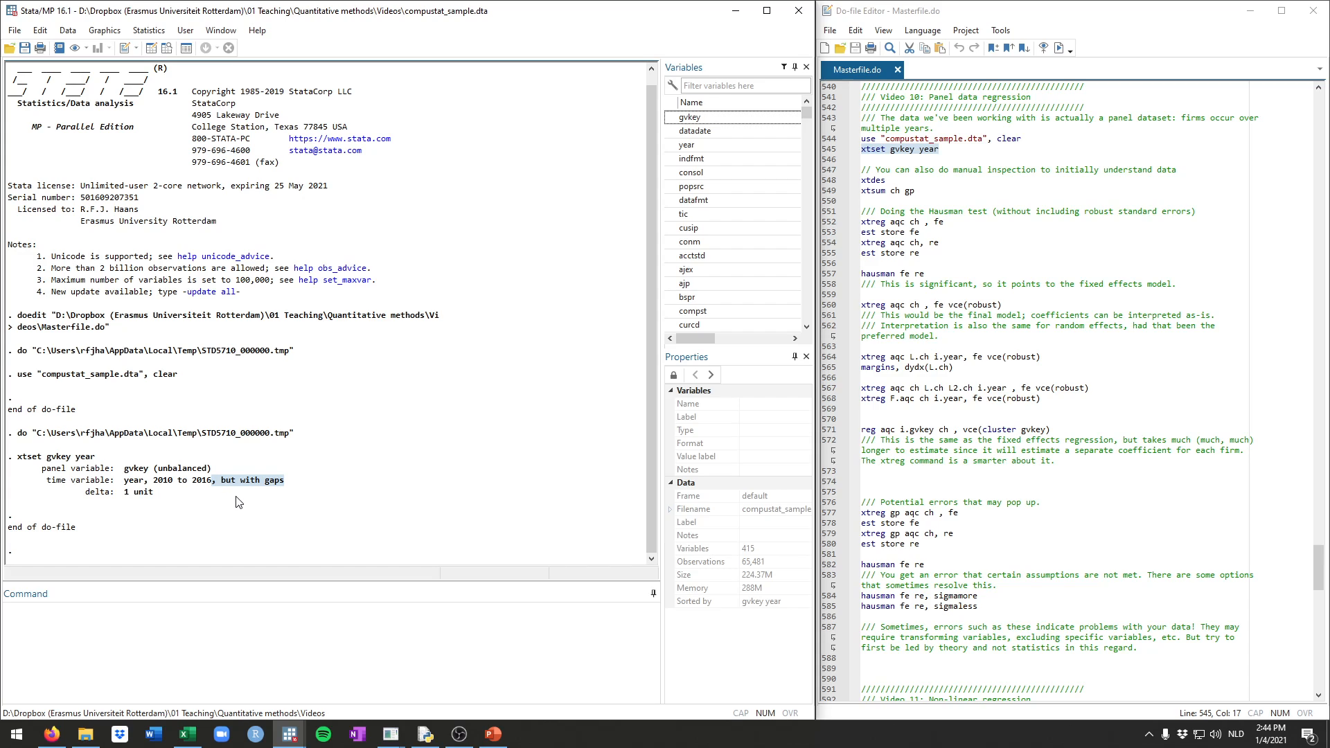
pyautogui.moveTo(220, 498)
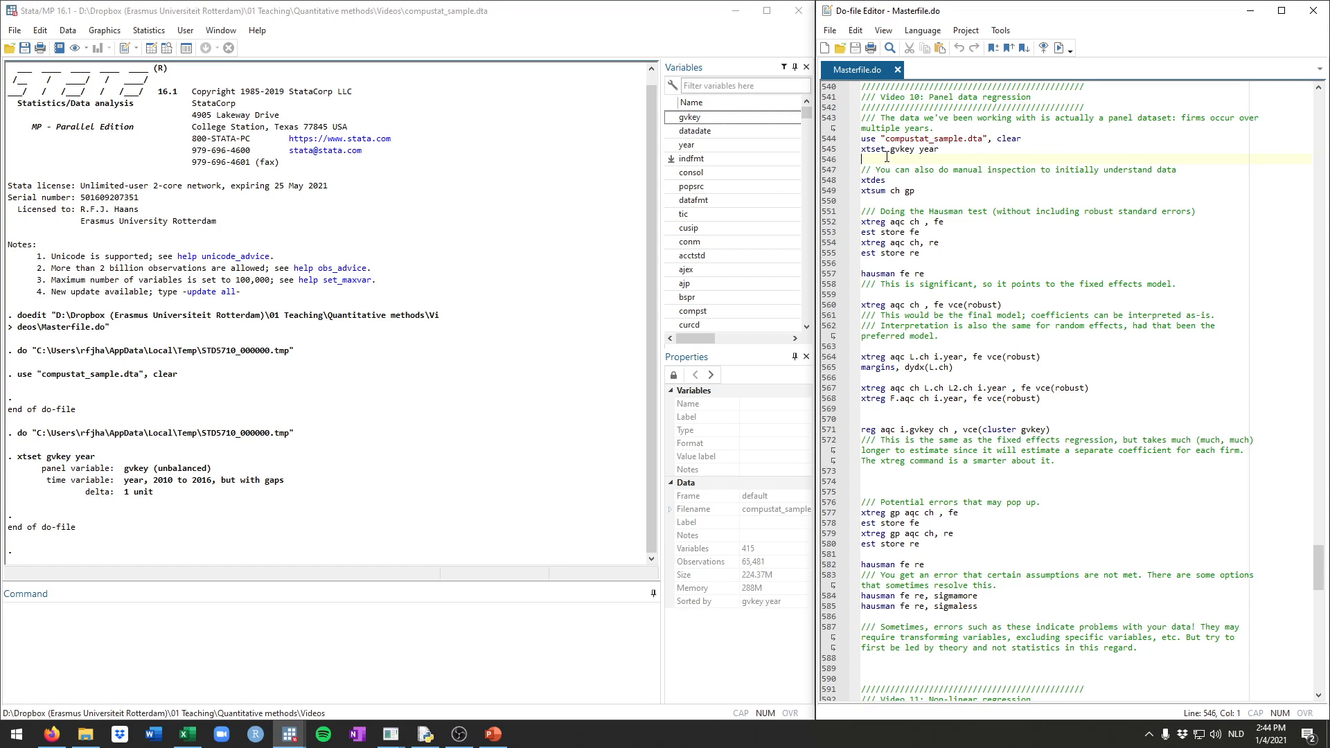
pyautogui.moveTo(912, 180)
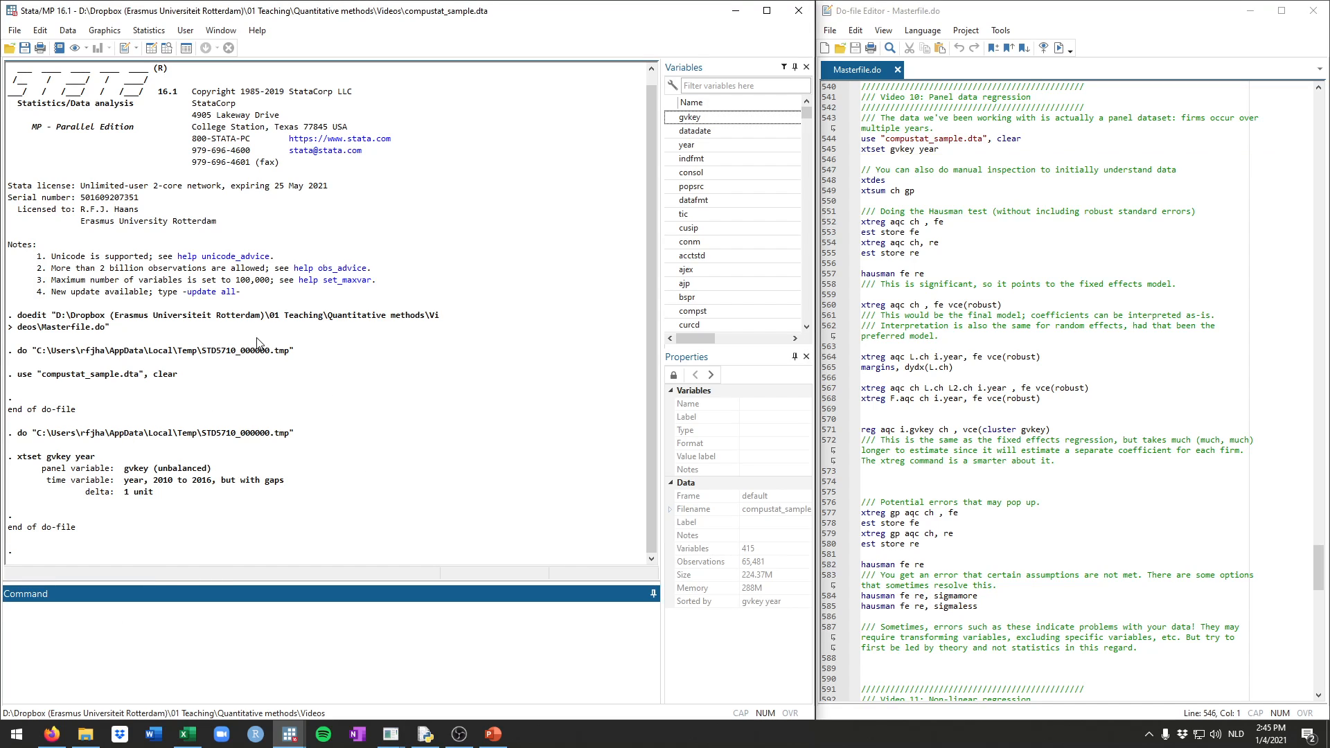
pyautogui.moveTo(176, 469)
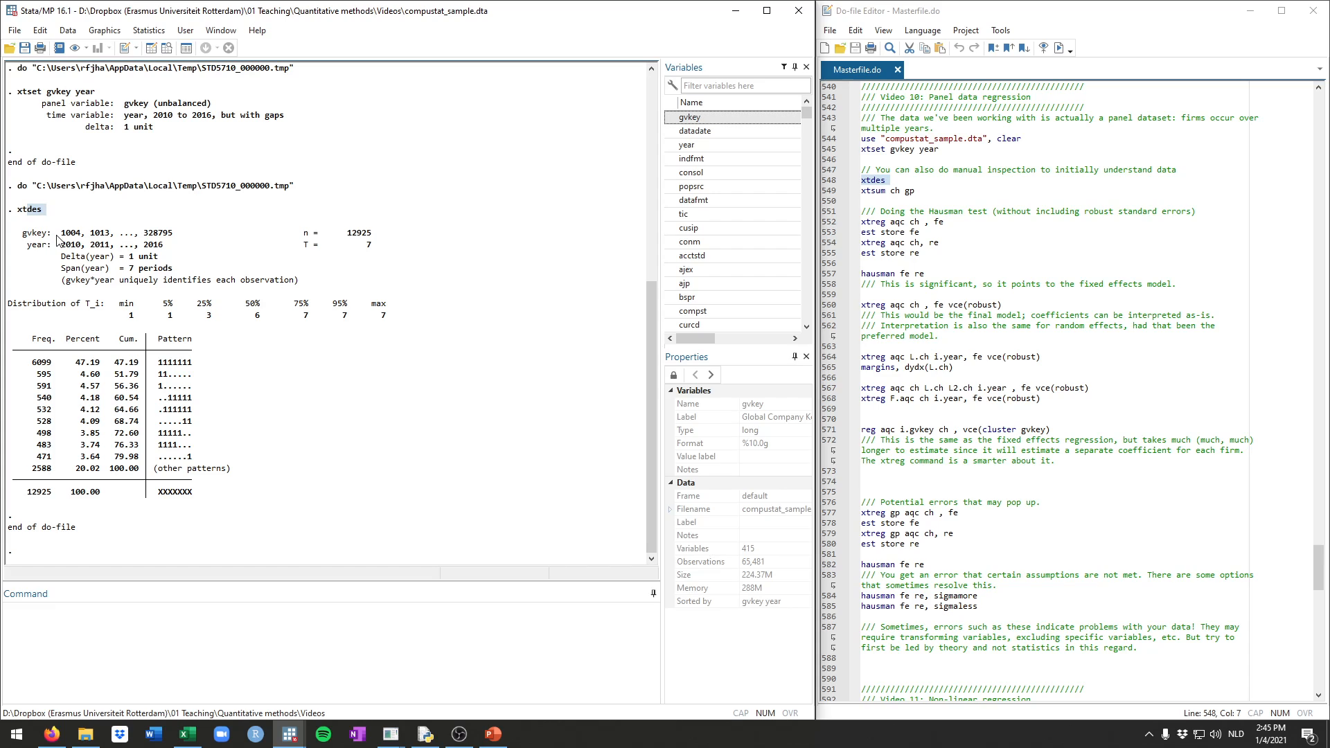
pyautogui.moveTo(161, 295)
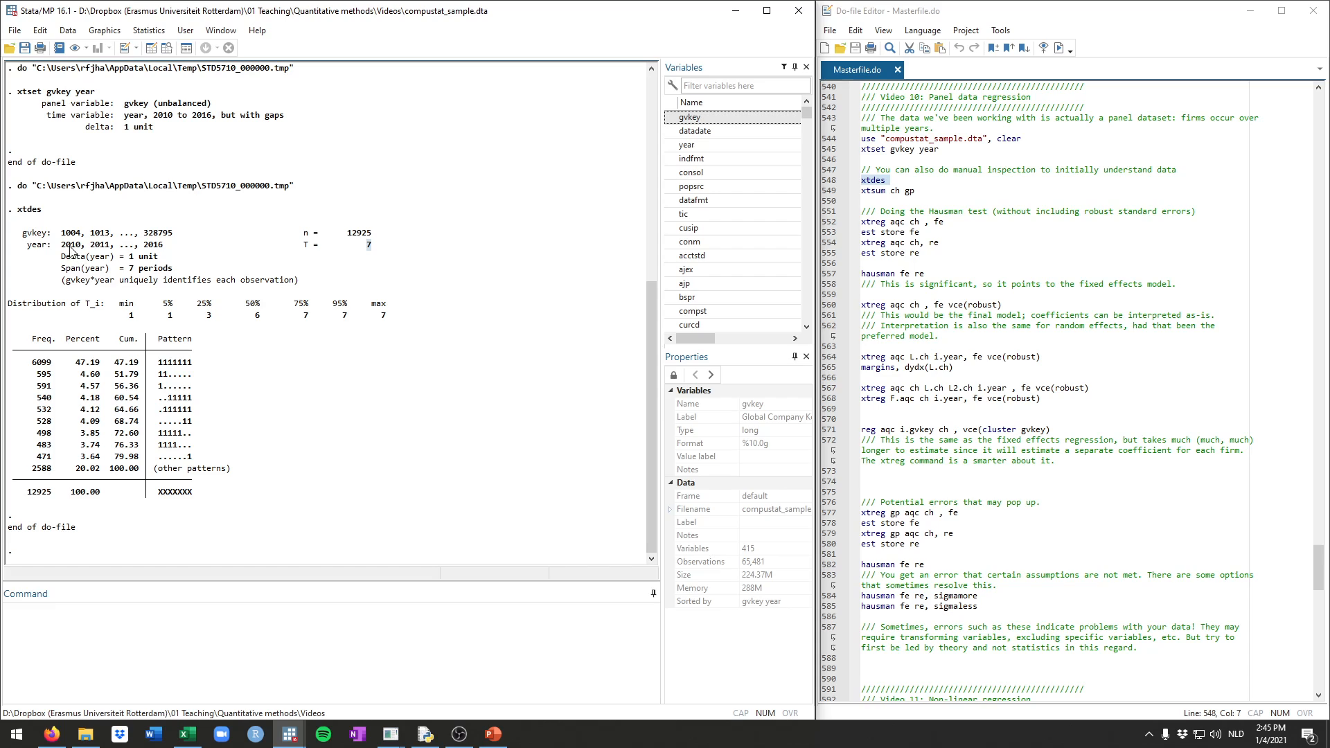
pyautogui.moveTo(324, 254)
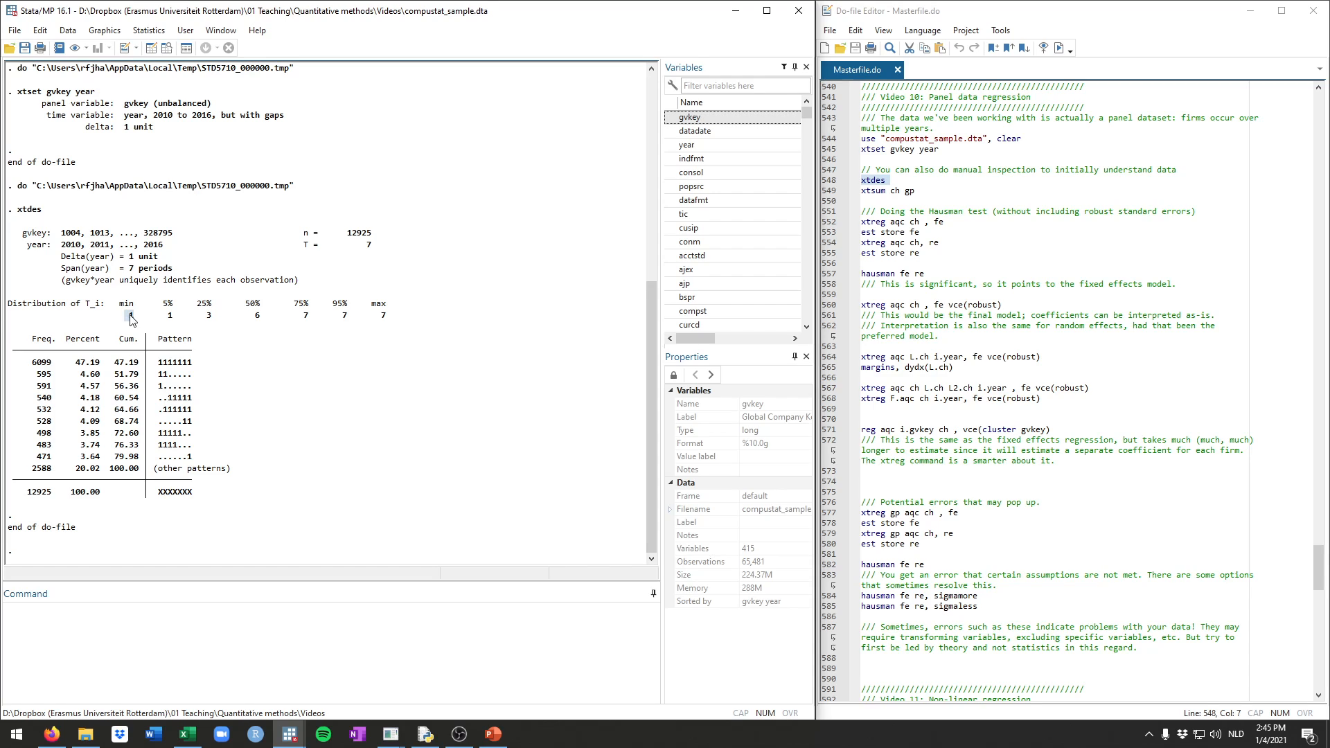
pyautogui.moveTo(172, 299)
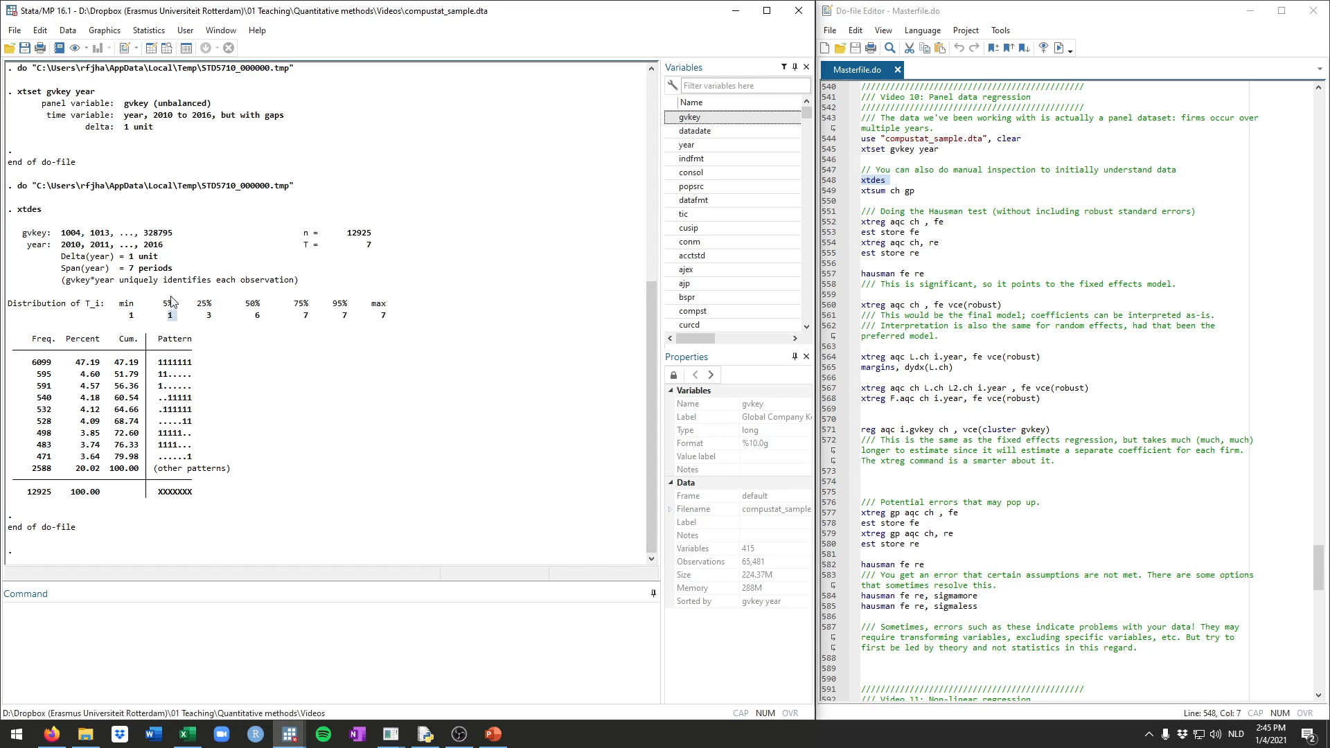
pyautogui.moveTo(212, 320)
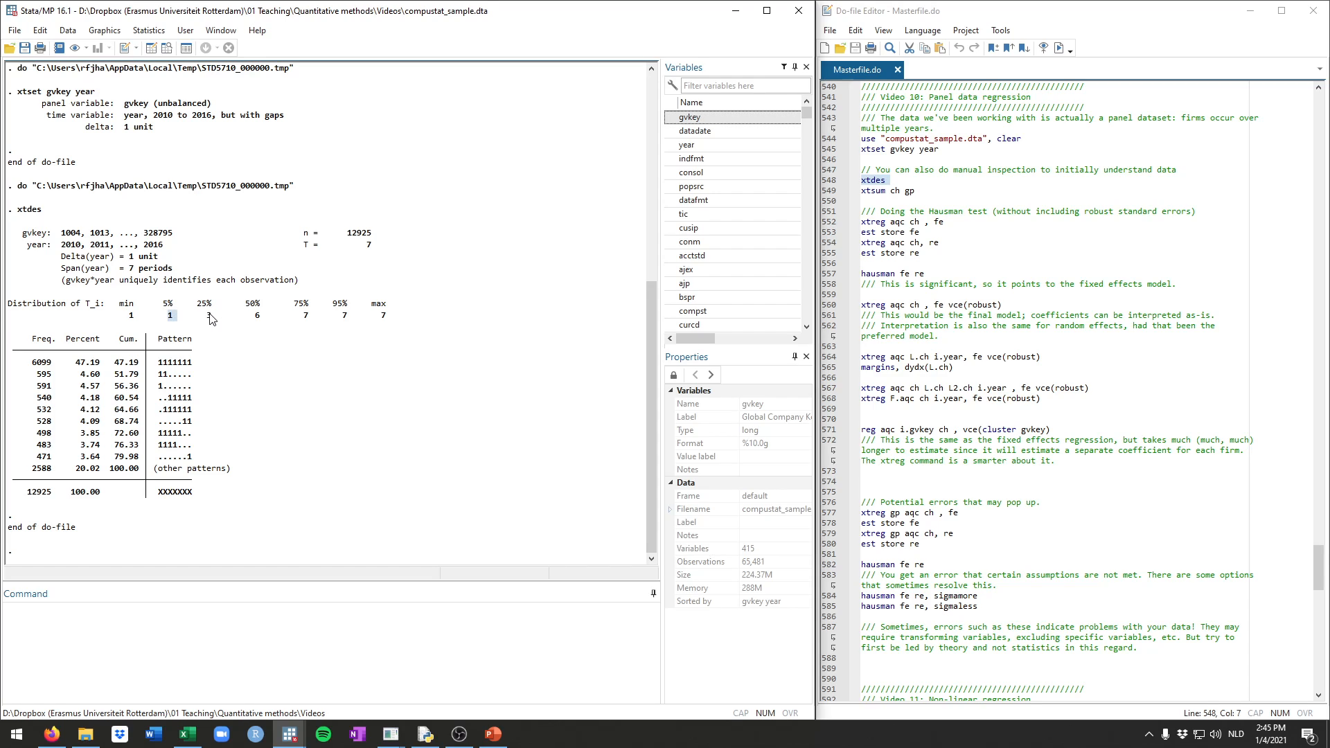
pyautogui.moveTo(202, 310)
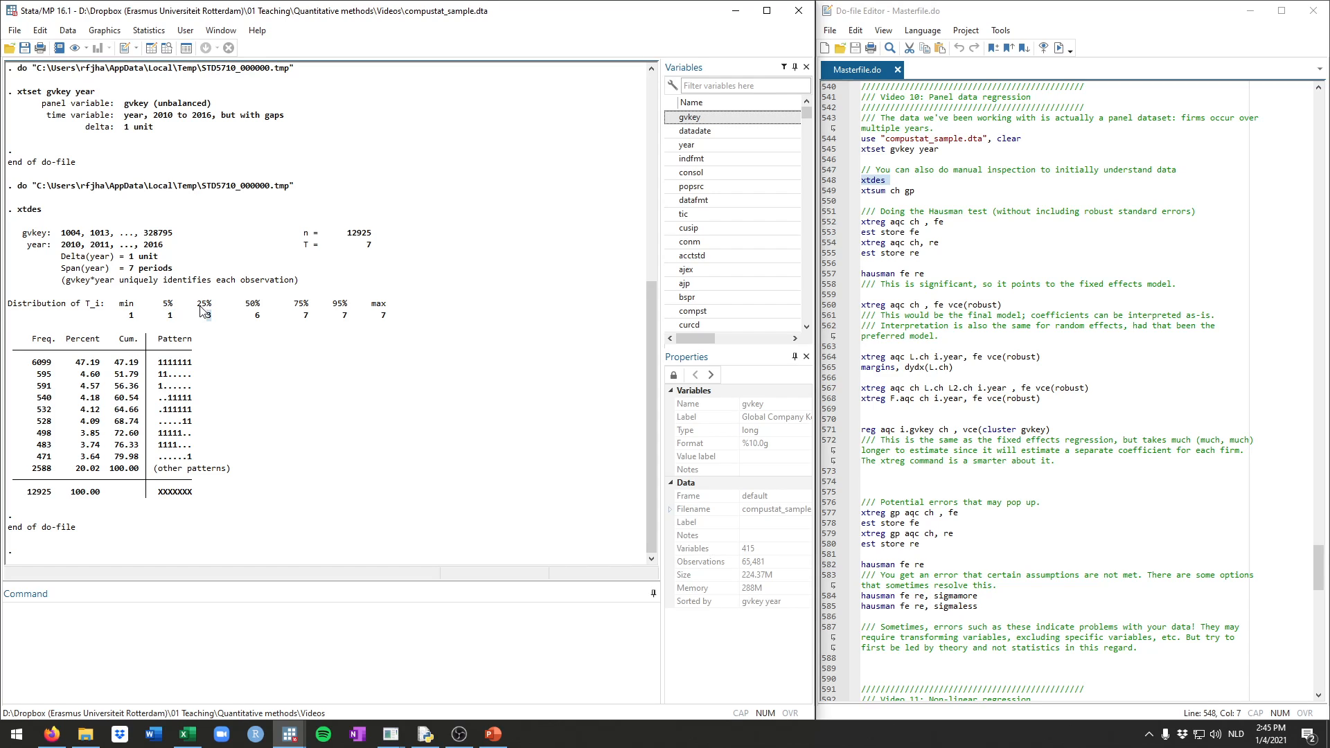
pyautogui.moveTo(248, 324)
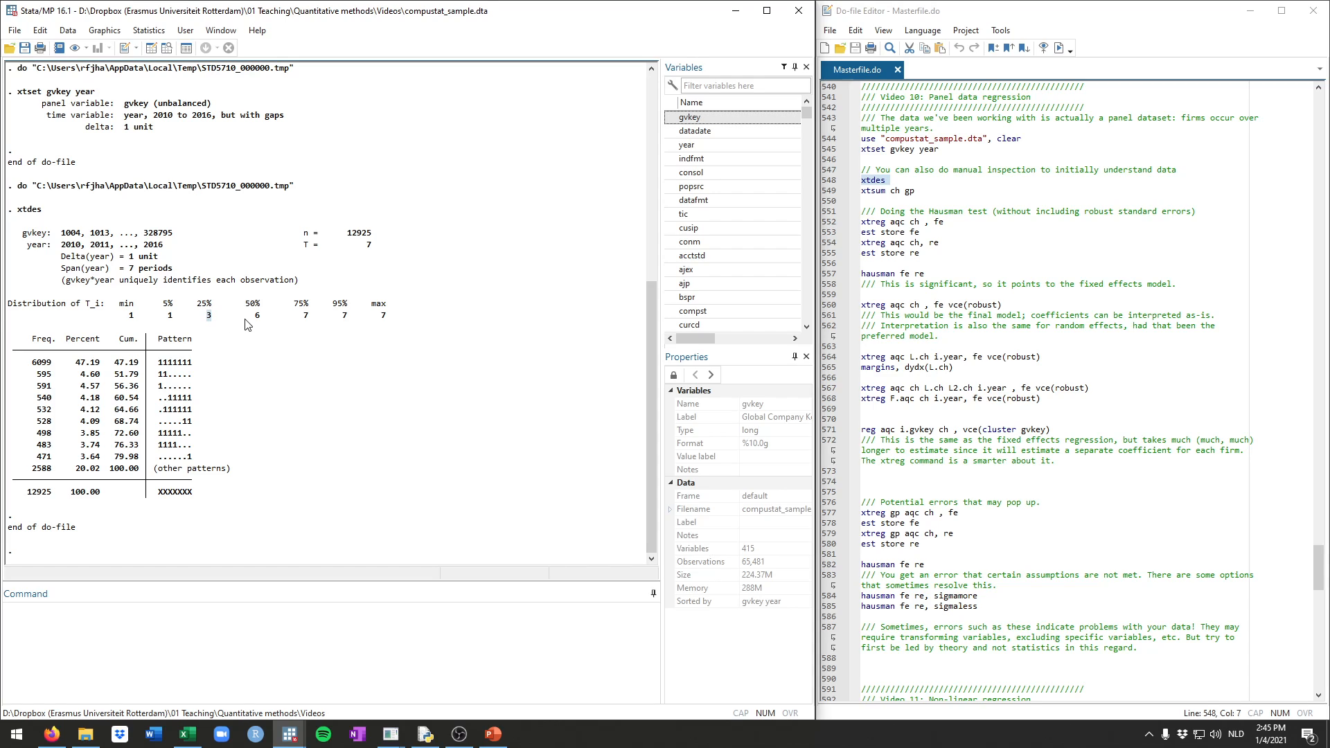
pyautogui.moveTo(255, 309)
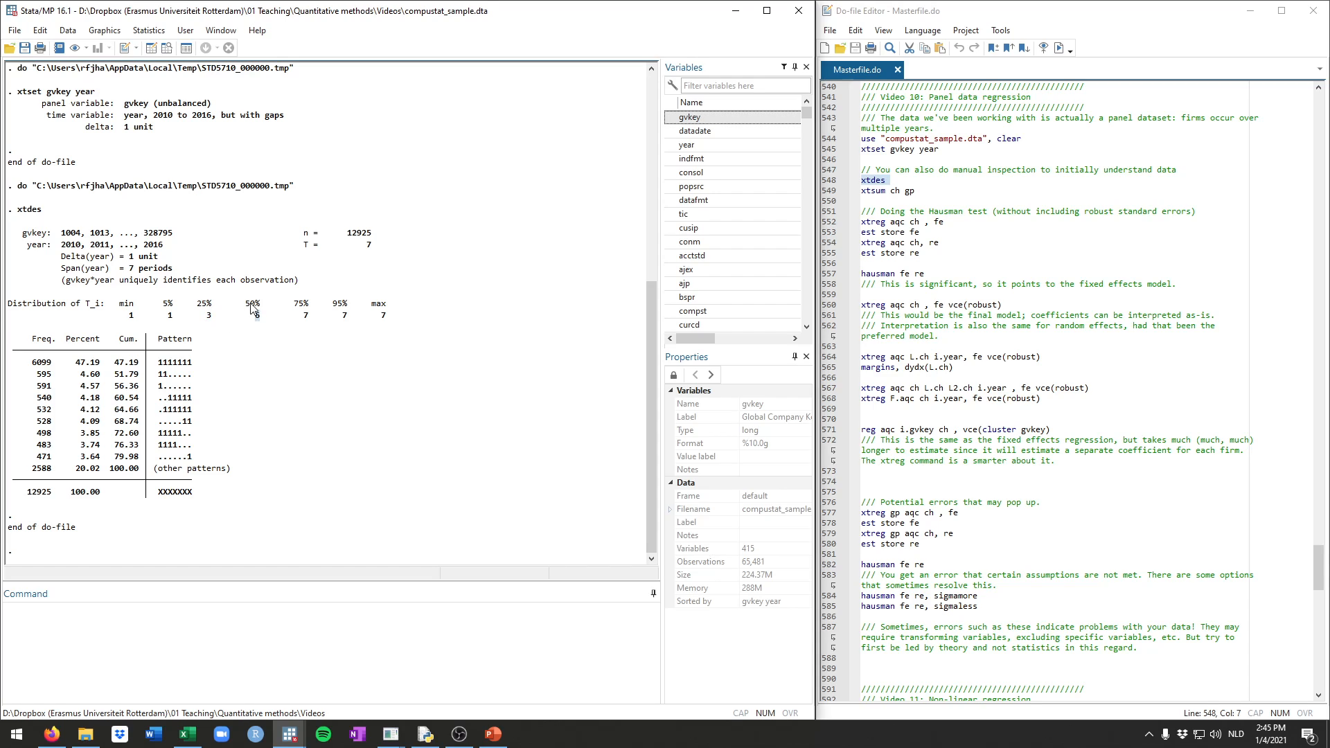
pyautogui.moveTo(305, 320)
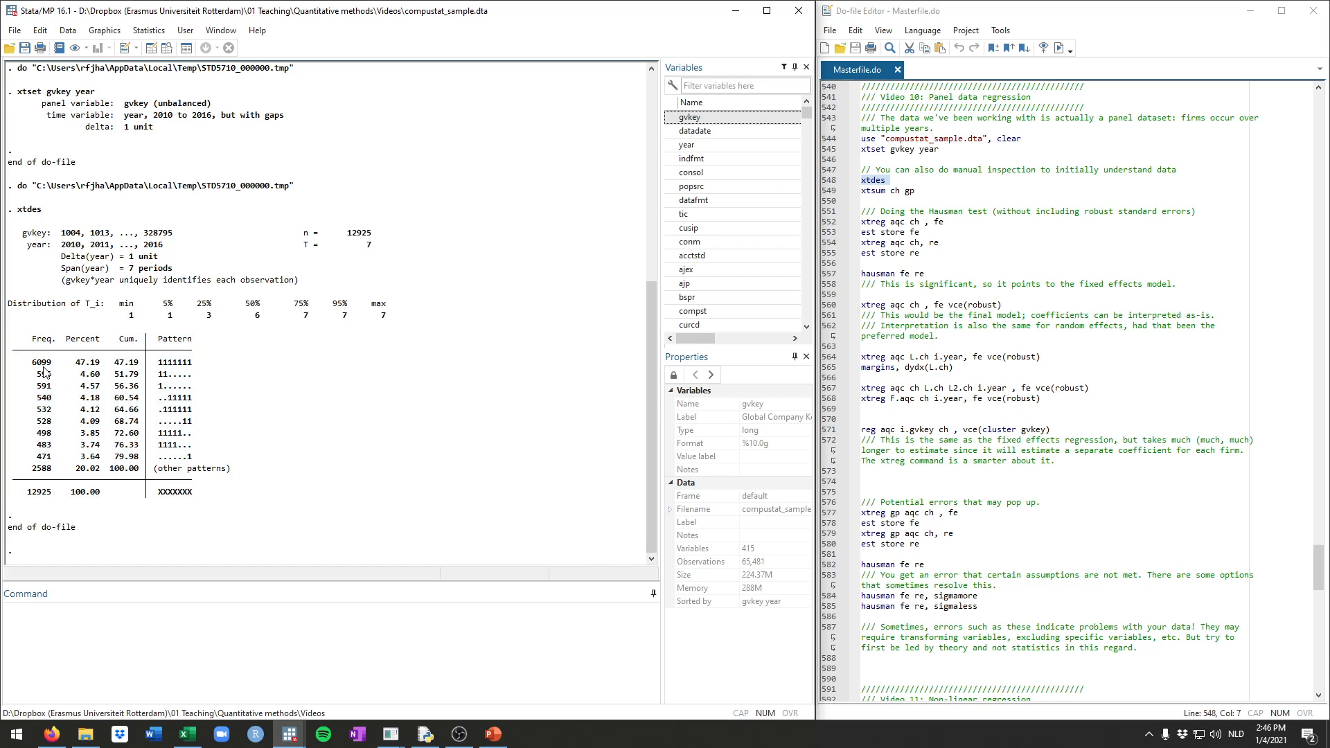
pyautogui.moveTo(30, 369)
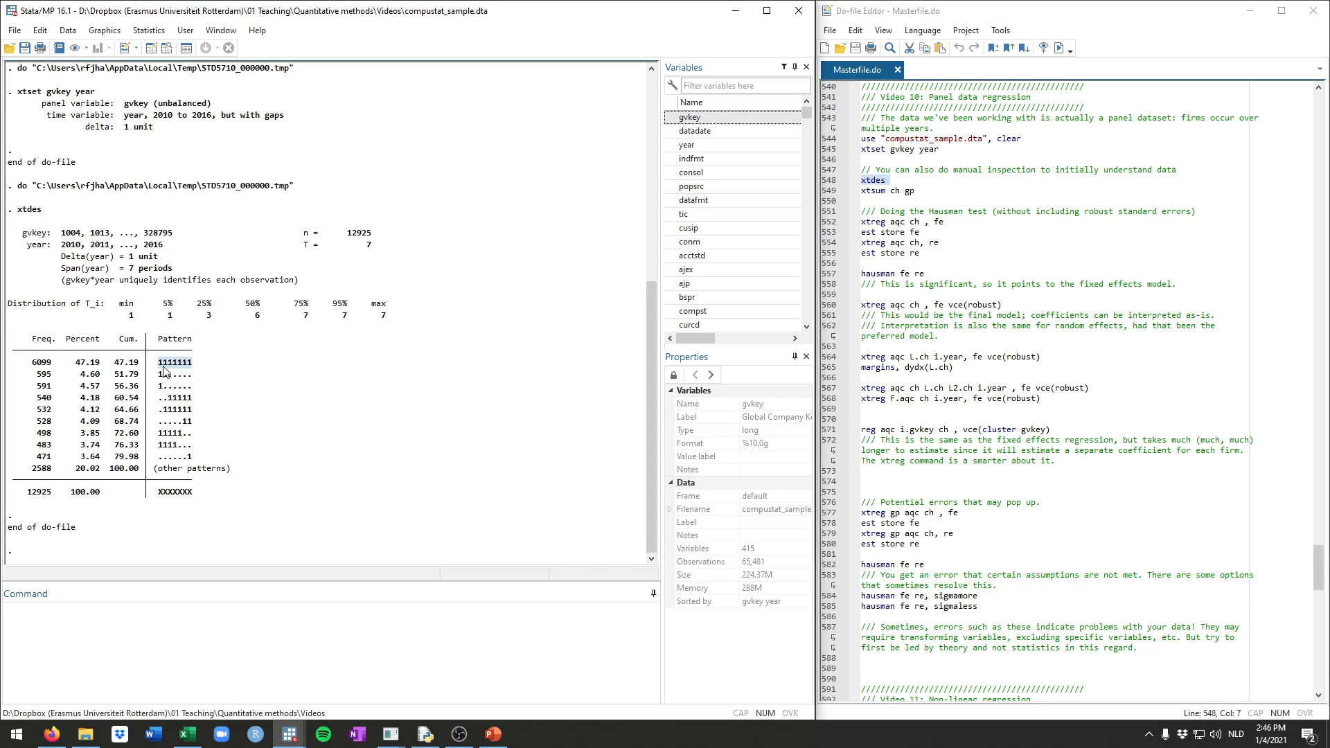
pyautogui.moveTo(165, 371)
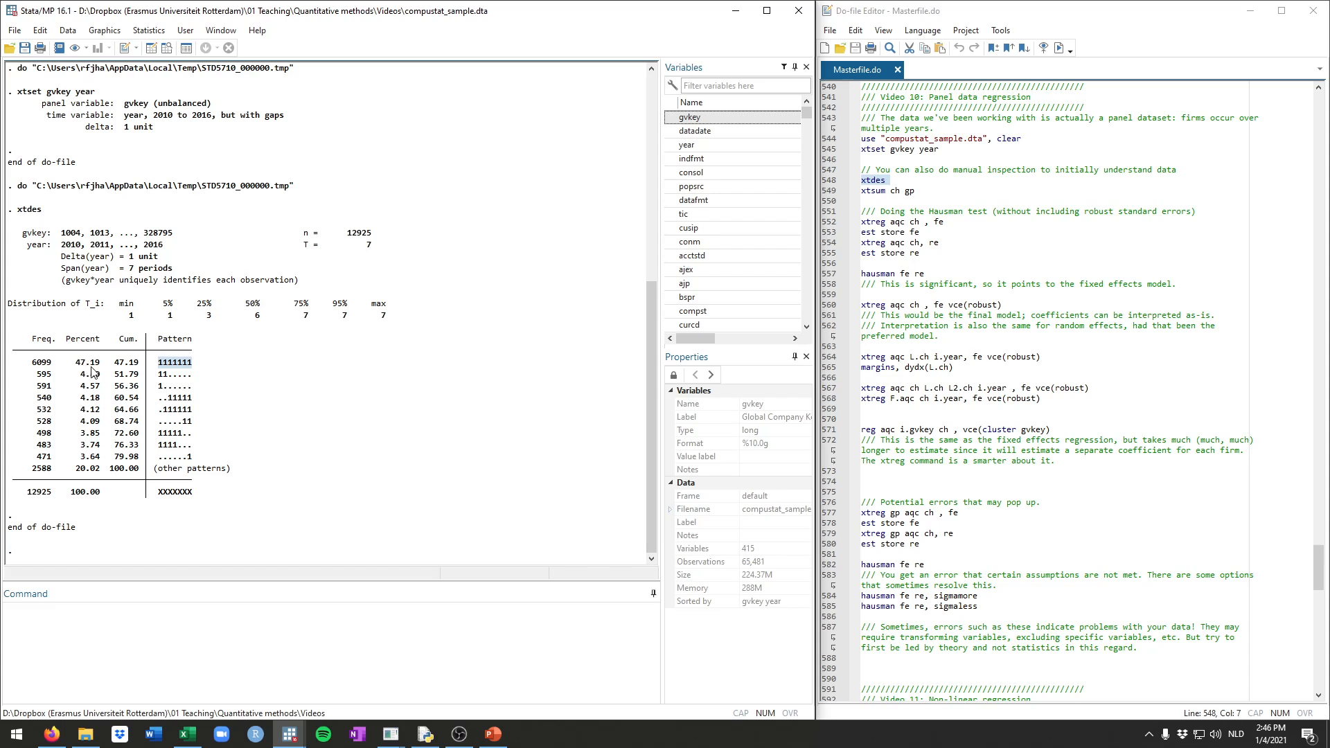
pyautogui.moveTo(85, 364)
pyautogui.write('aqc')
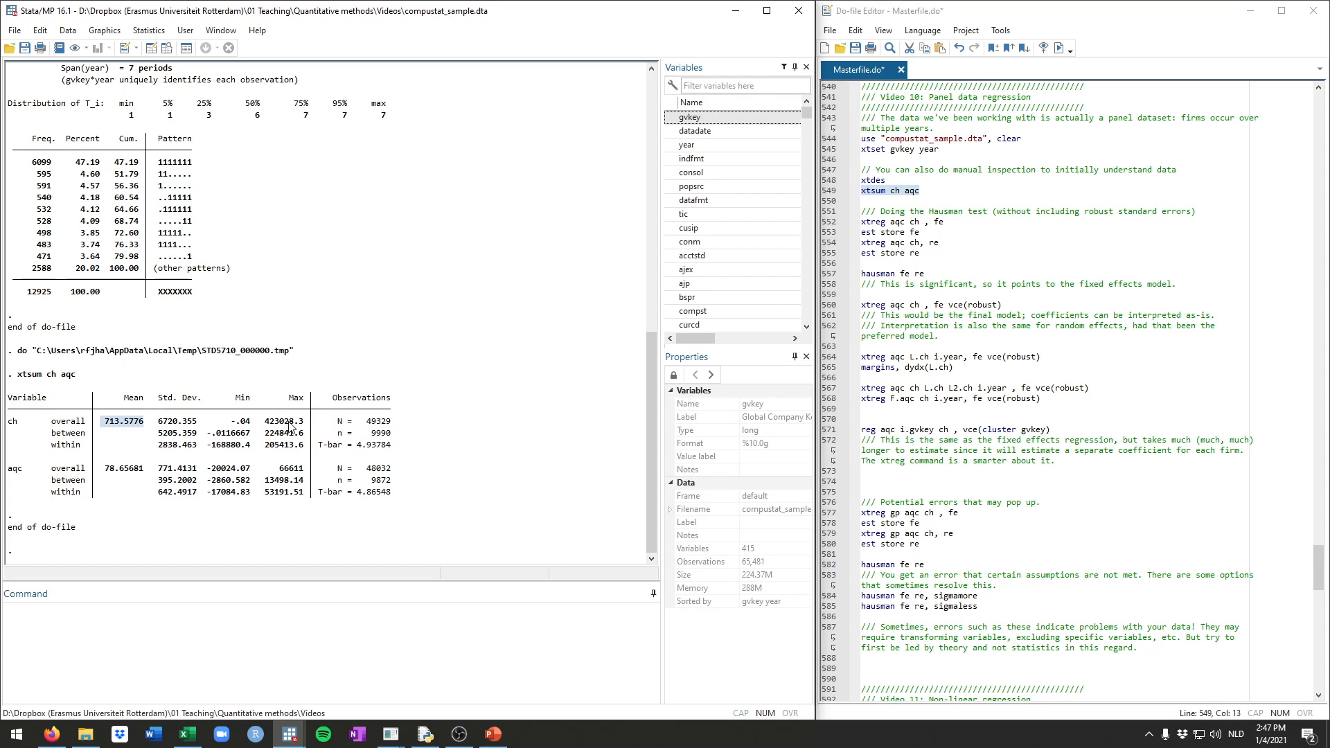
pyautogui.moveTo(186, 436)
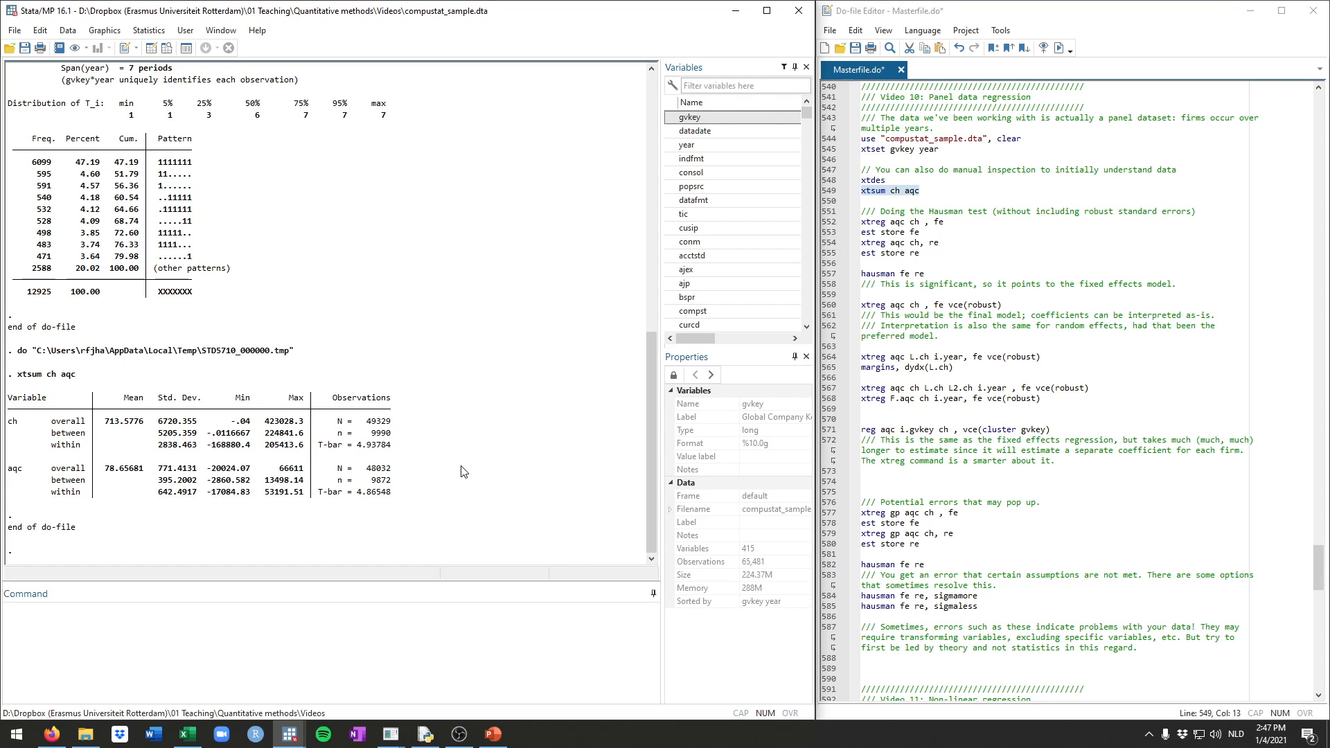
pyautogui.moveTo(107, 427)
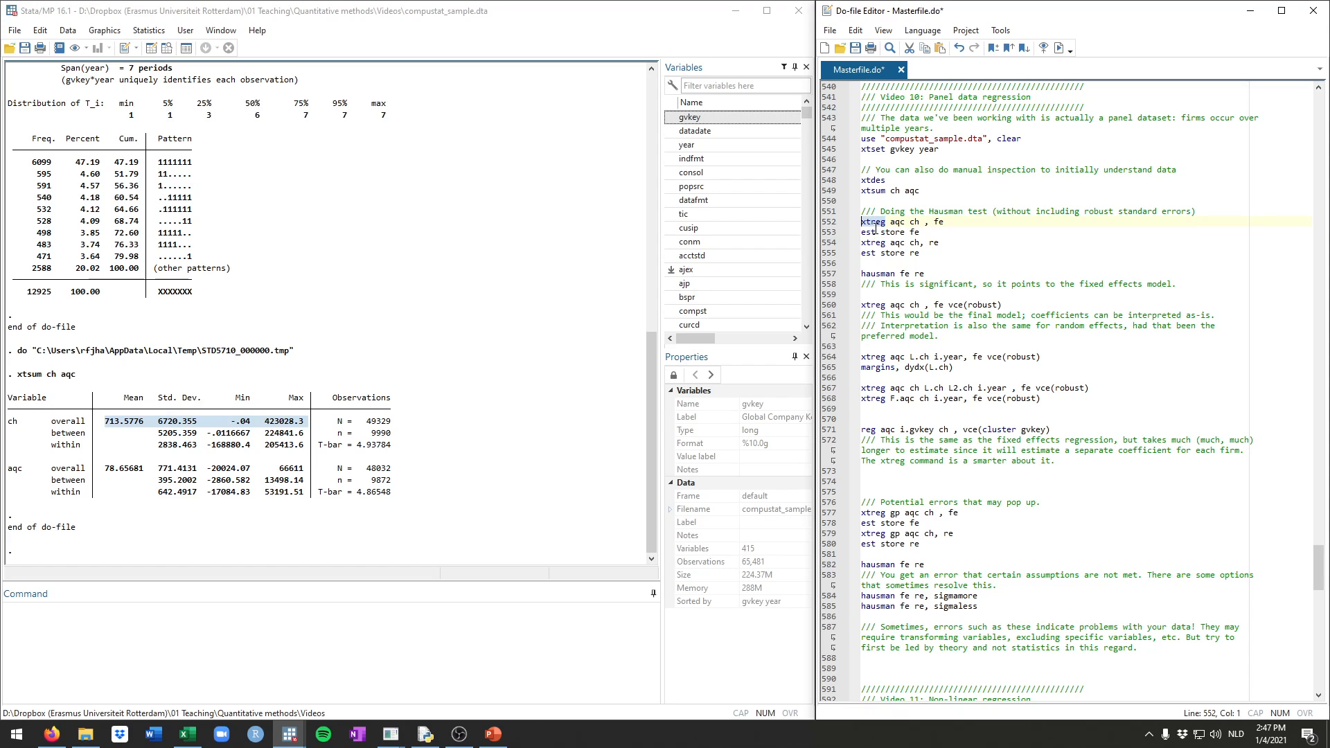
pyautogui.moveTo(884, 233)
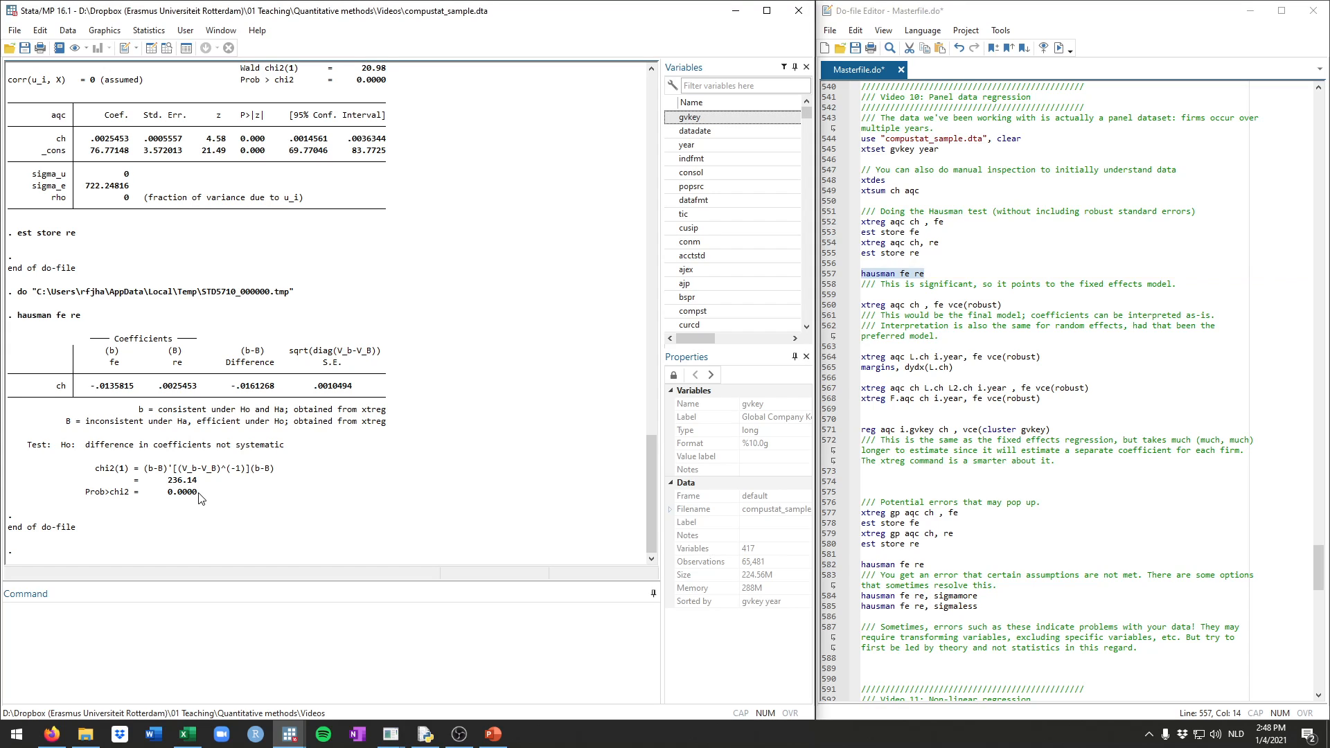
# - Emphasize the Hausman test p-value of 0.0000 in the Results window
pyautogui.doubleClick(182, 492)
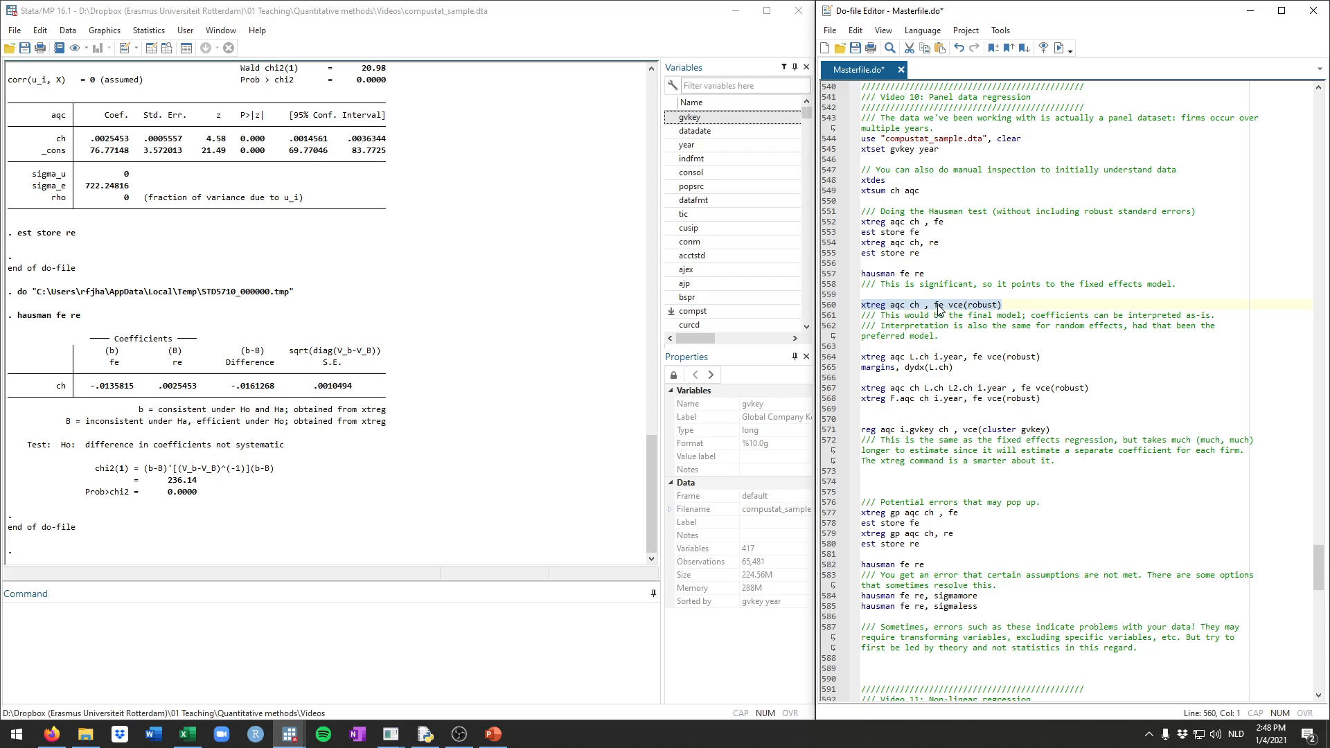
pyautogui.moveTo(948, 316)
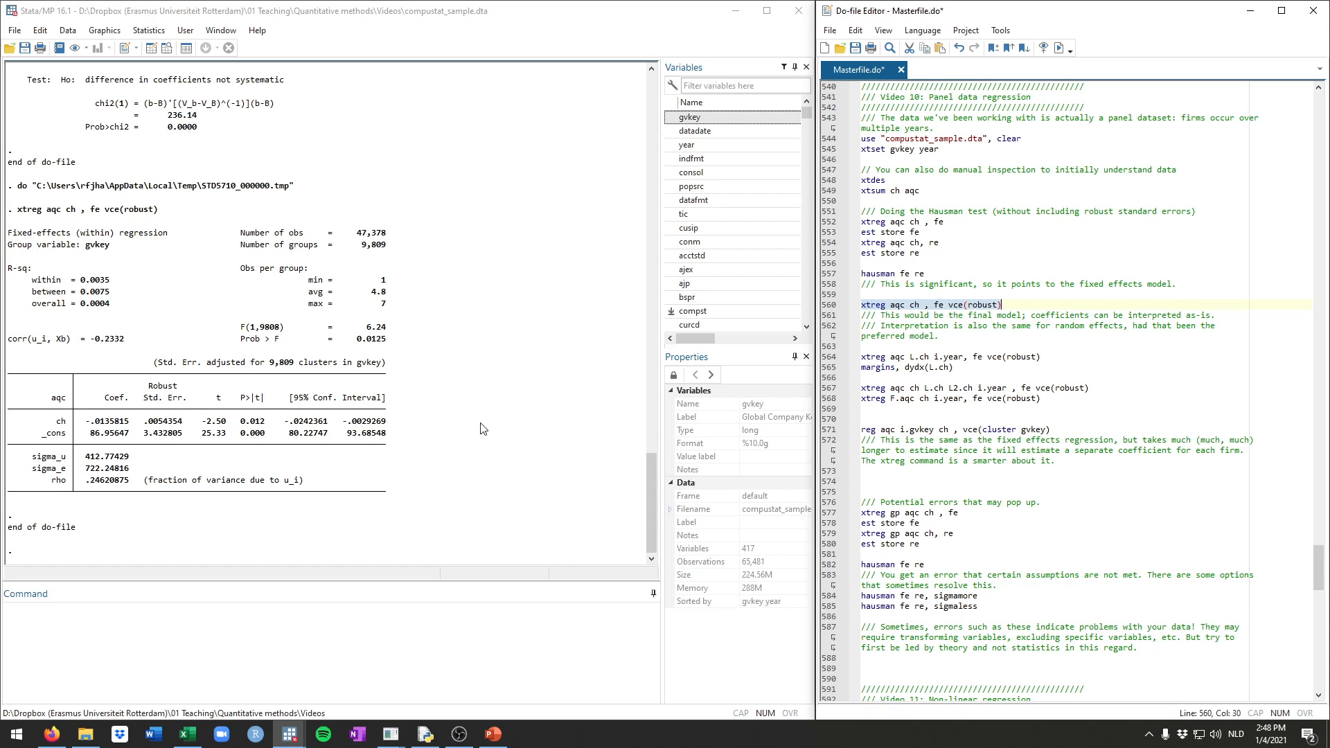
pyautogui.moveTo(183, 349)
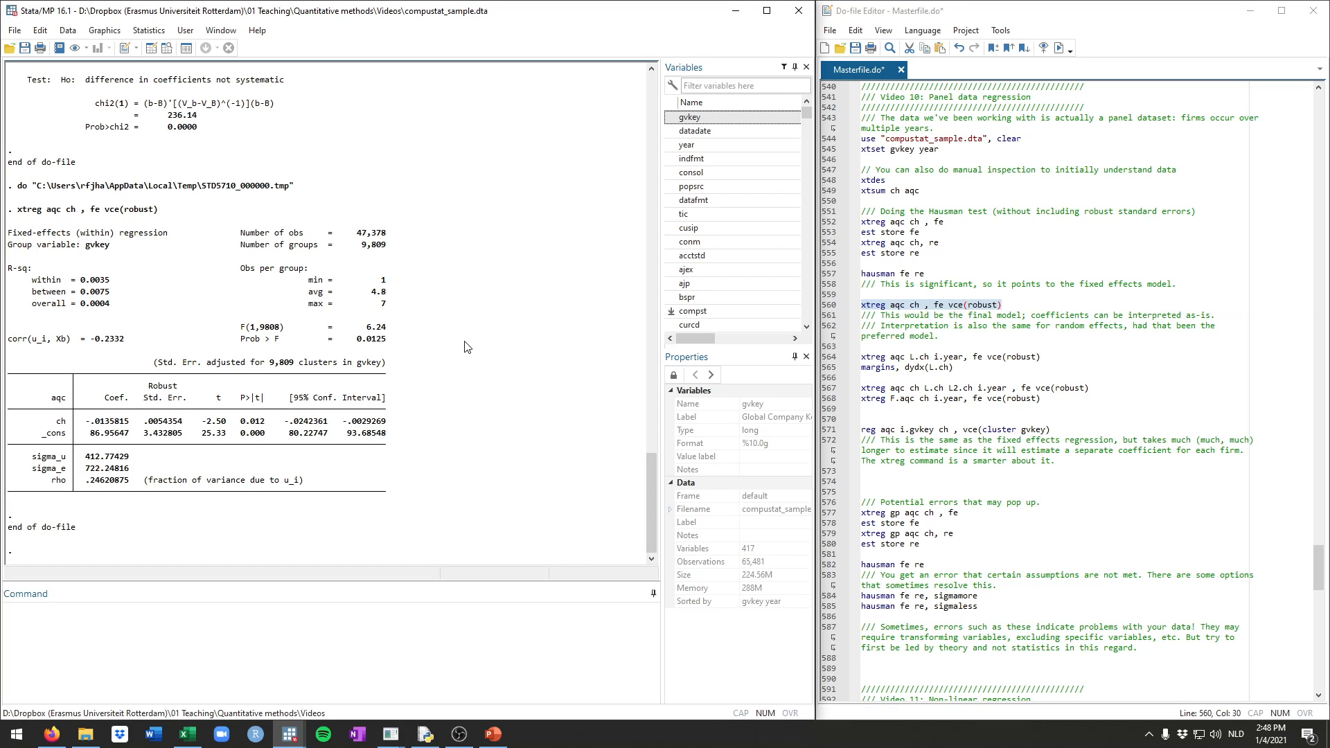
pyautogui.moveTo(86, 427)
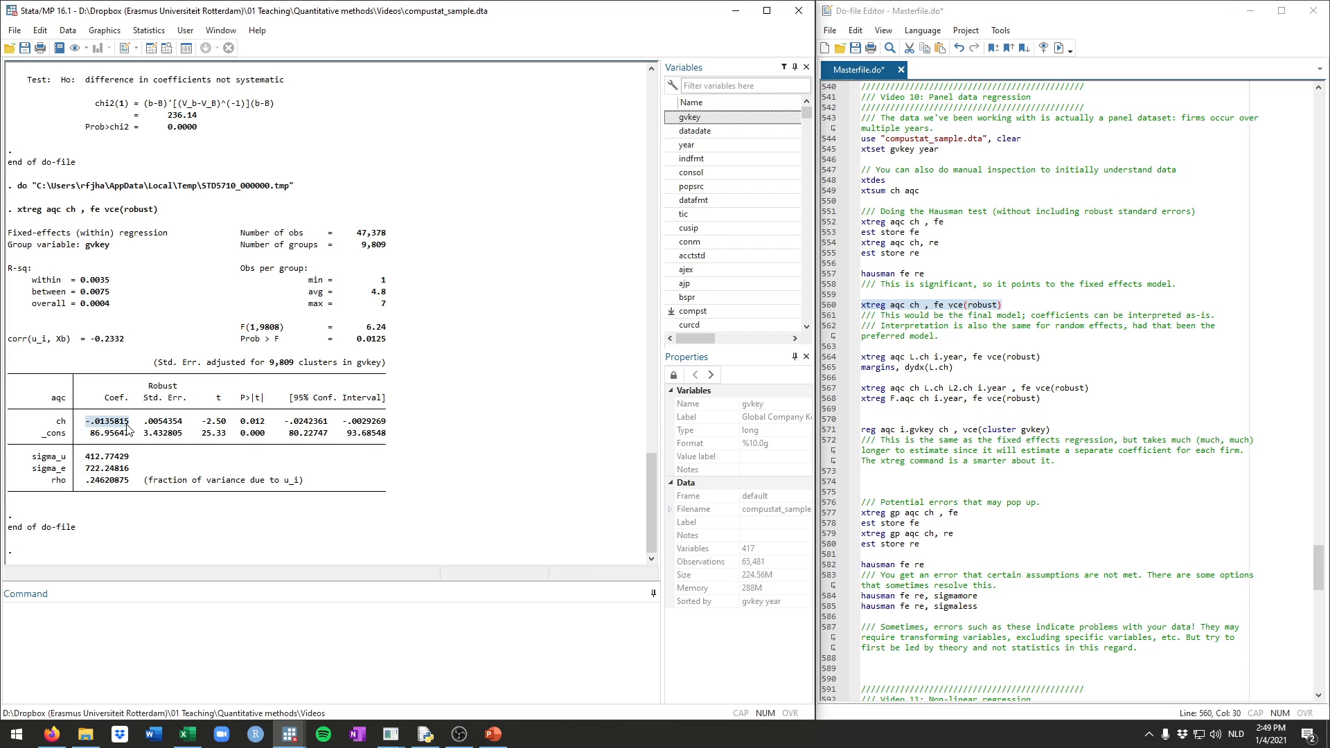
pyautogui.moveTo(92, 435)
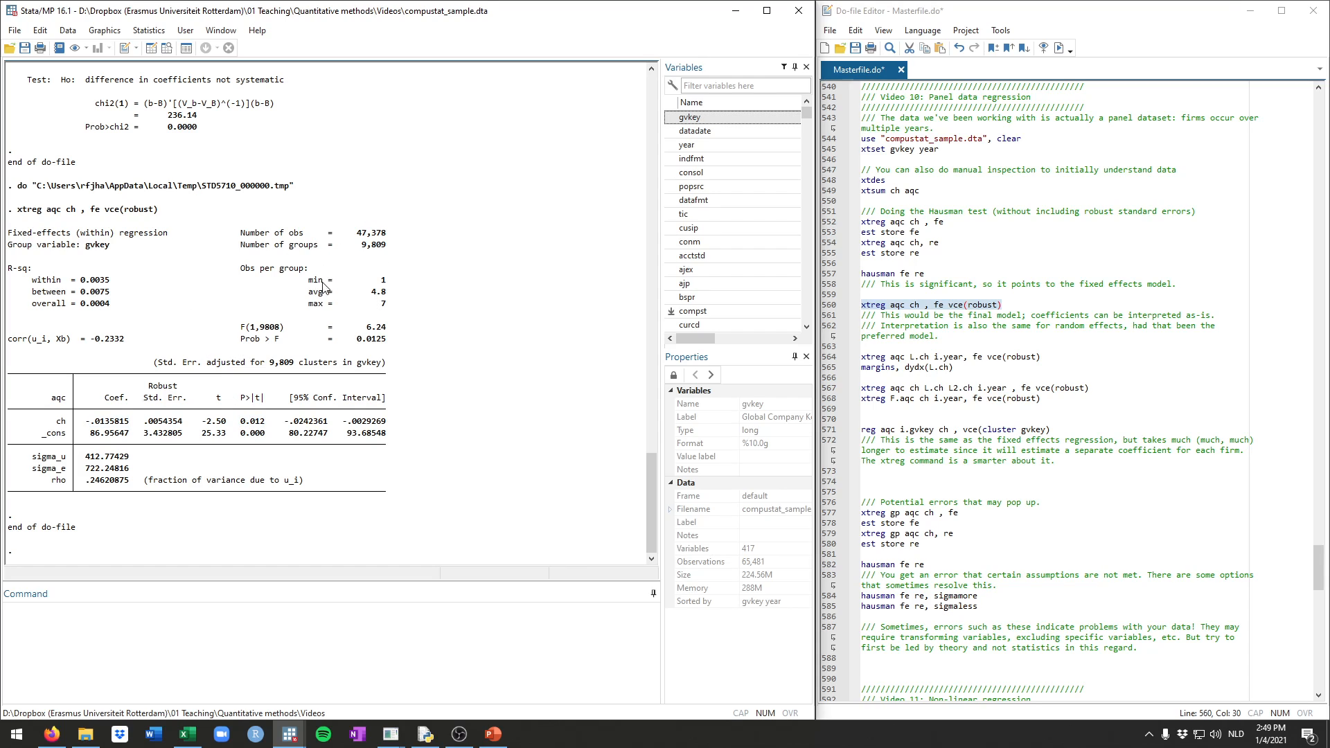
pyautogui.moveTo(250, 272)
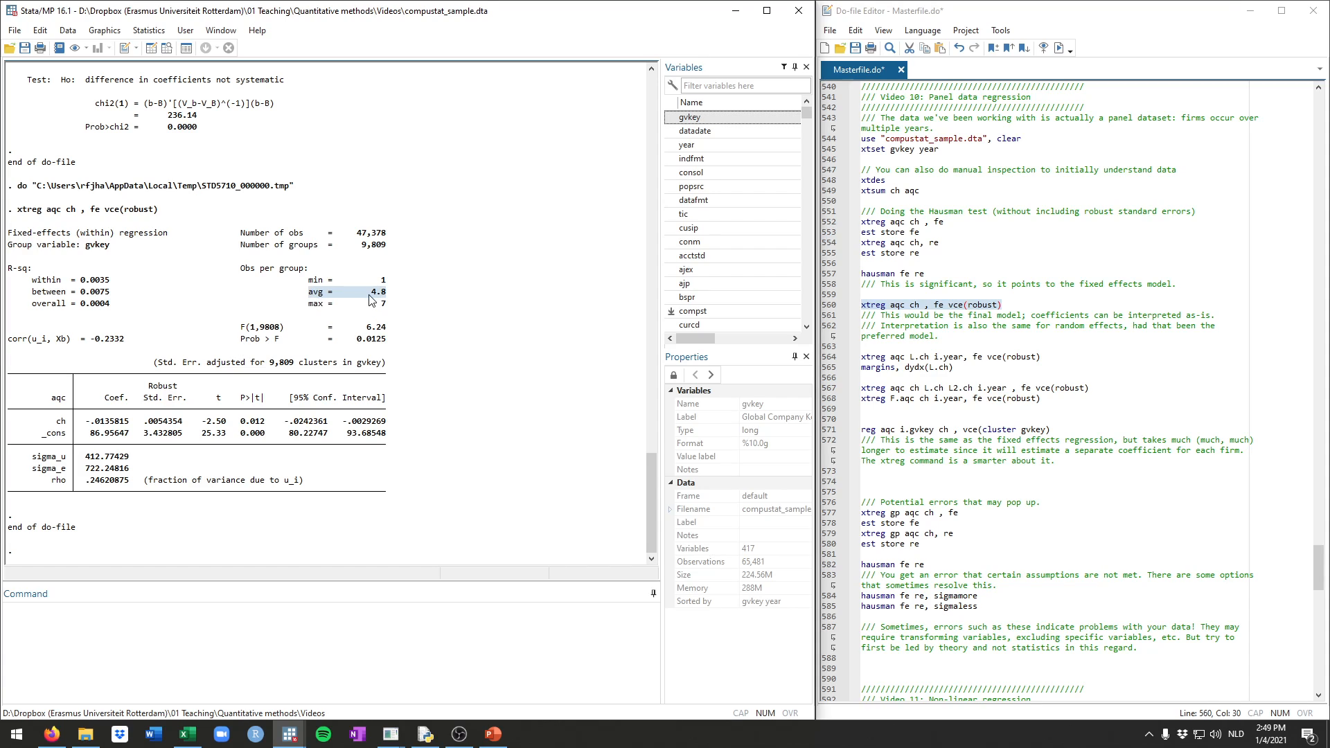
pyautogui.moveTo(211, 291)
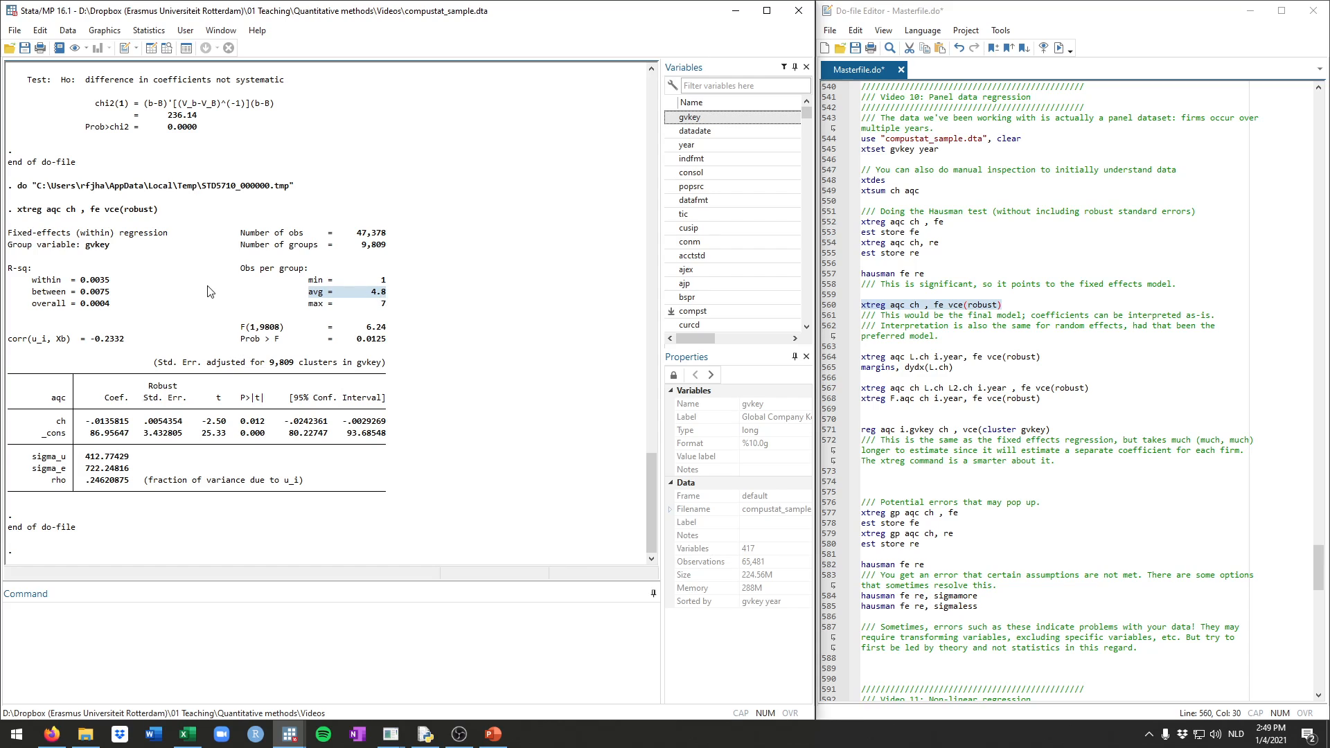
pyautogui.moveTo(125, 301)
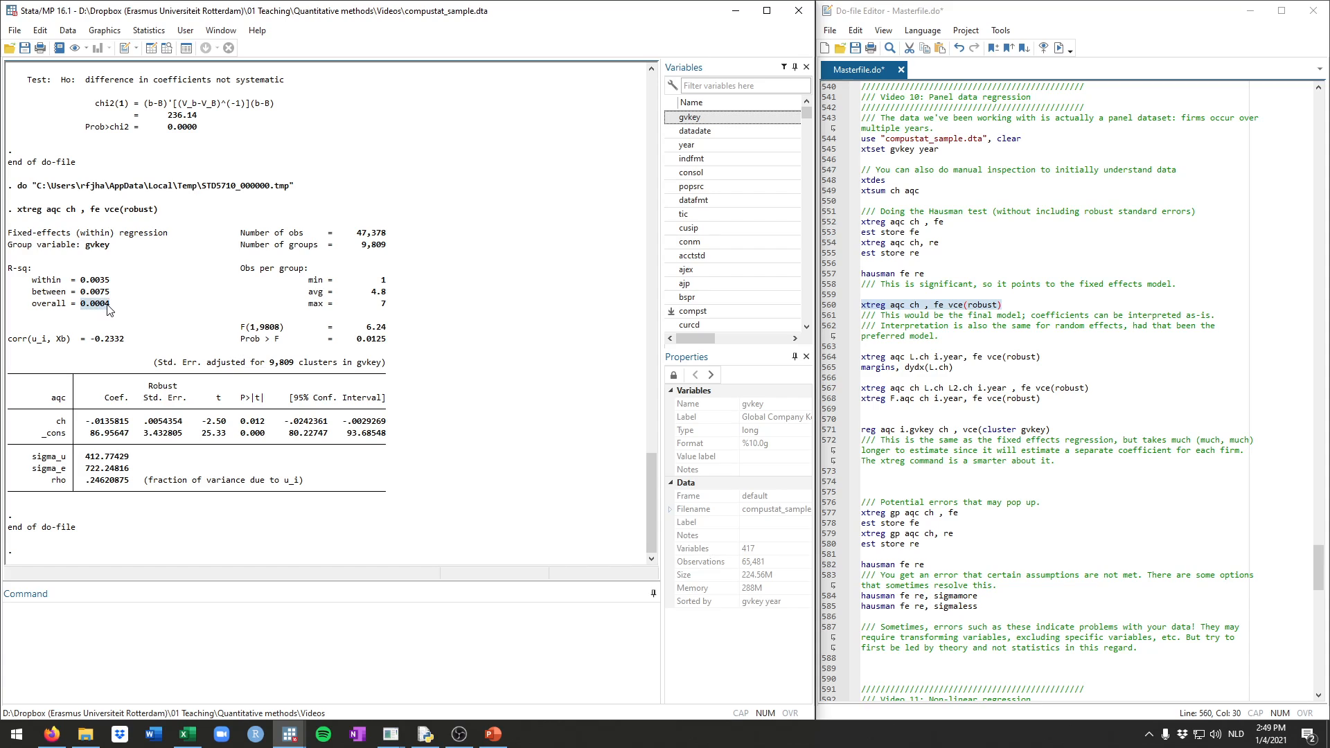
pyautogui.moveTo(133, 288)
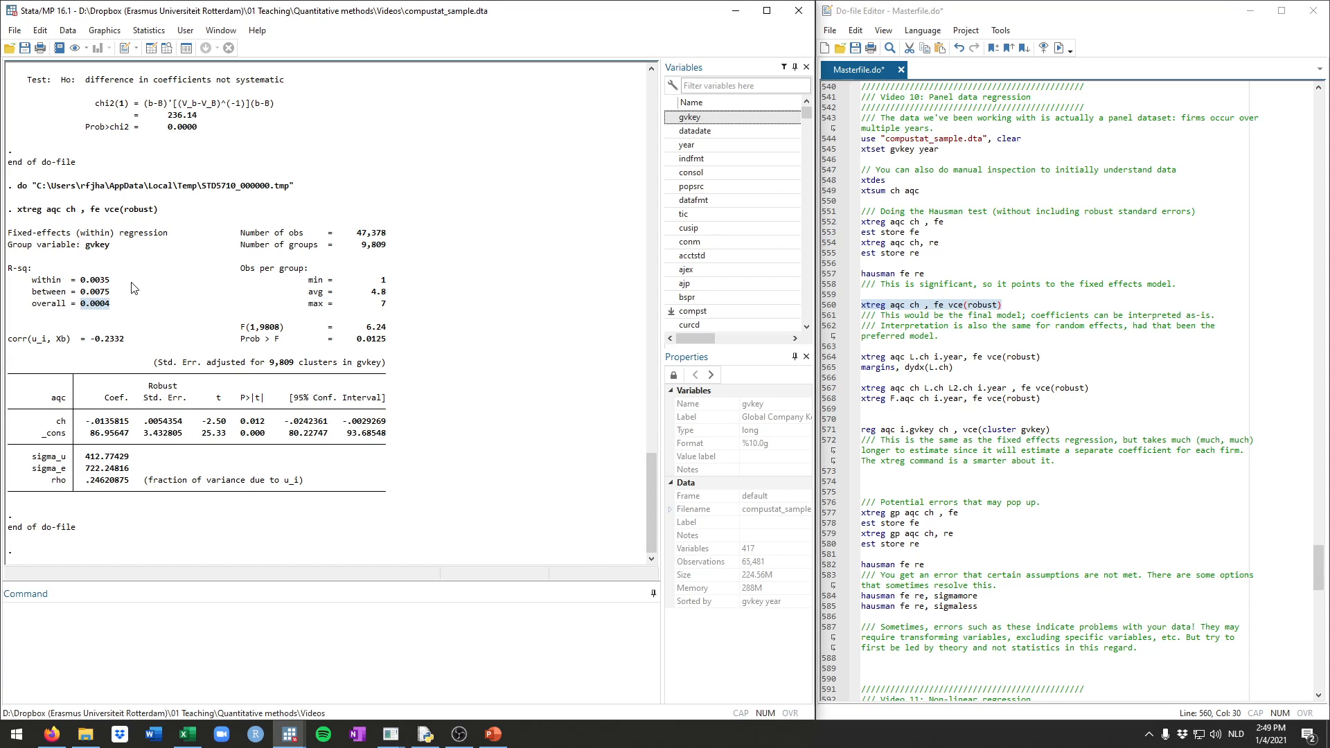
pyautogui.moveTo(126, 311)
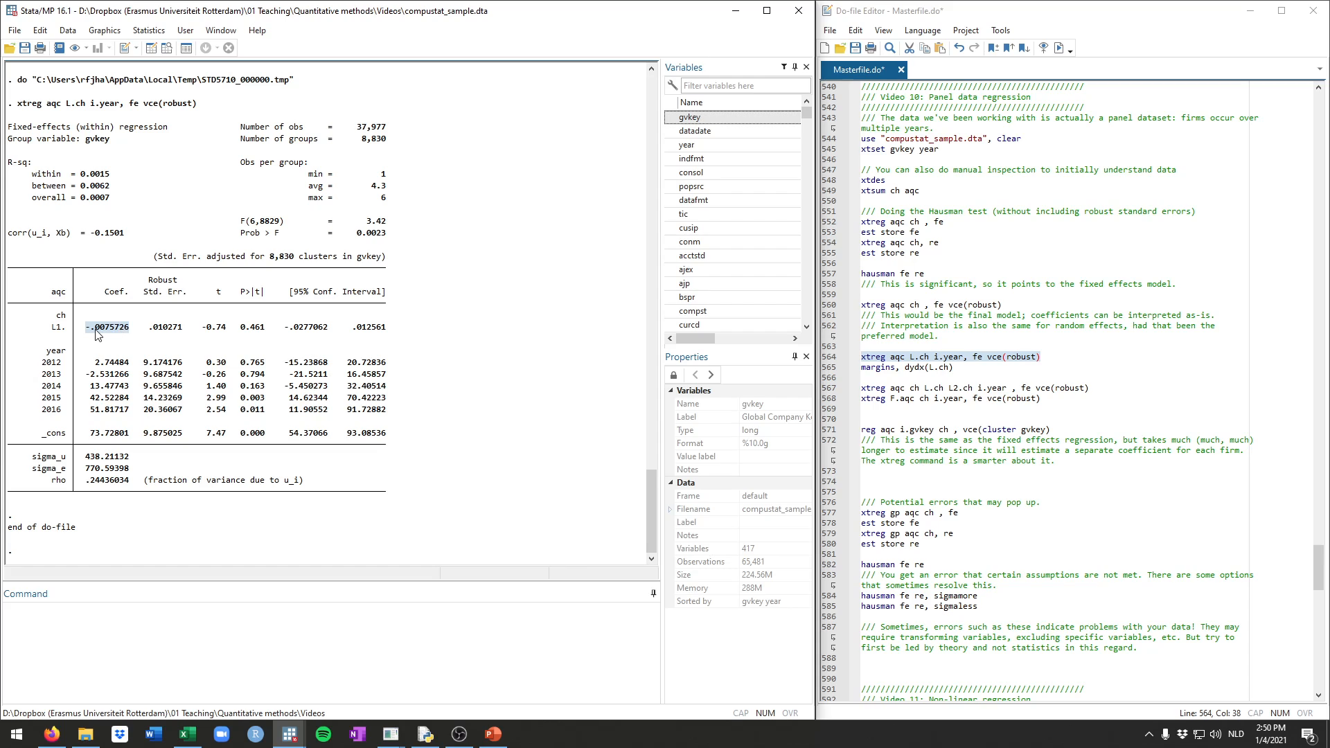
pyautogui.moveTo(173, 343)
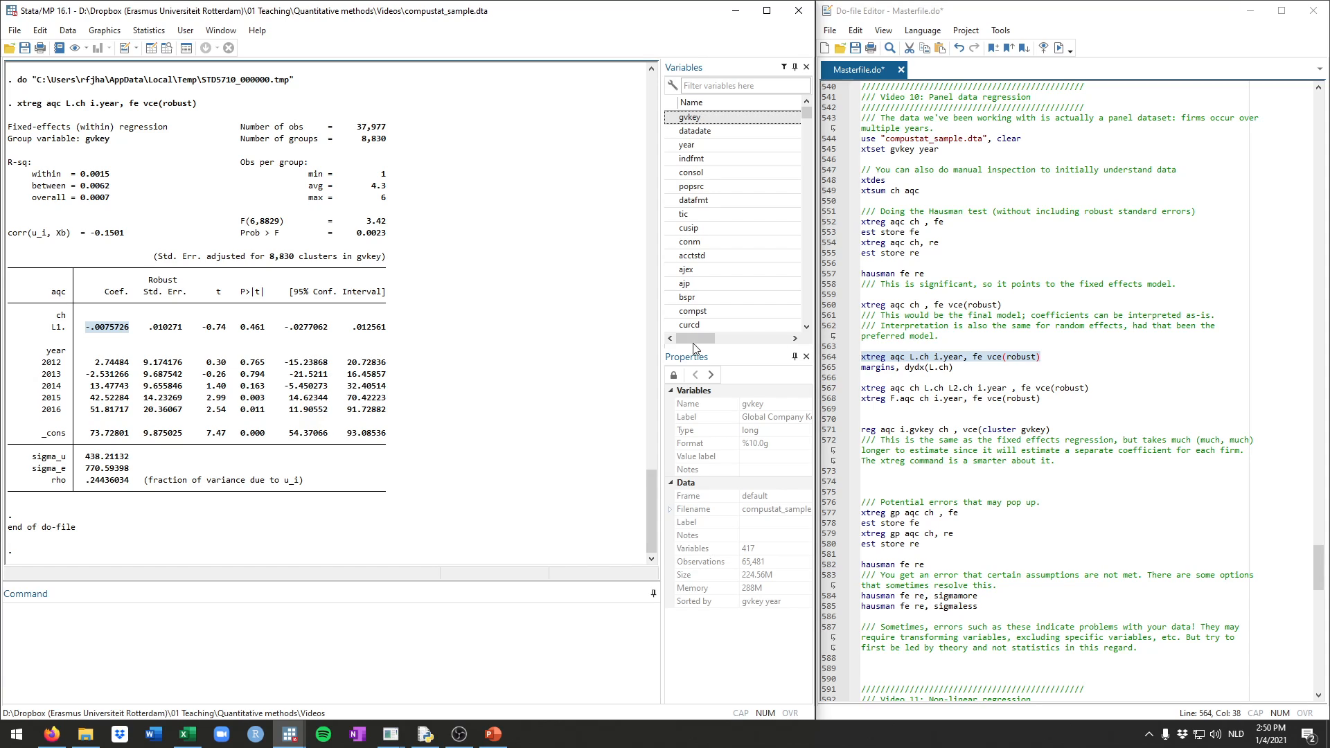
pyautogui.moveTo(433, 247)
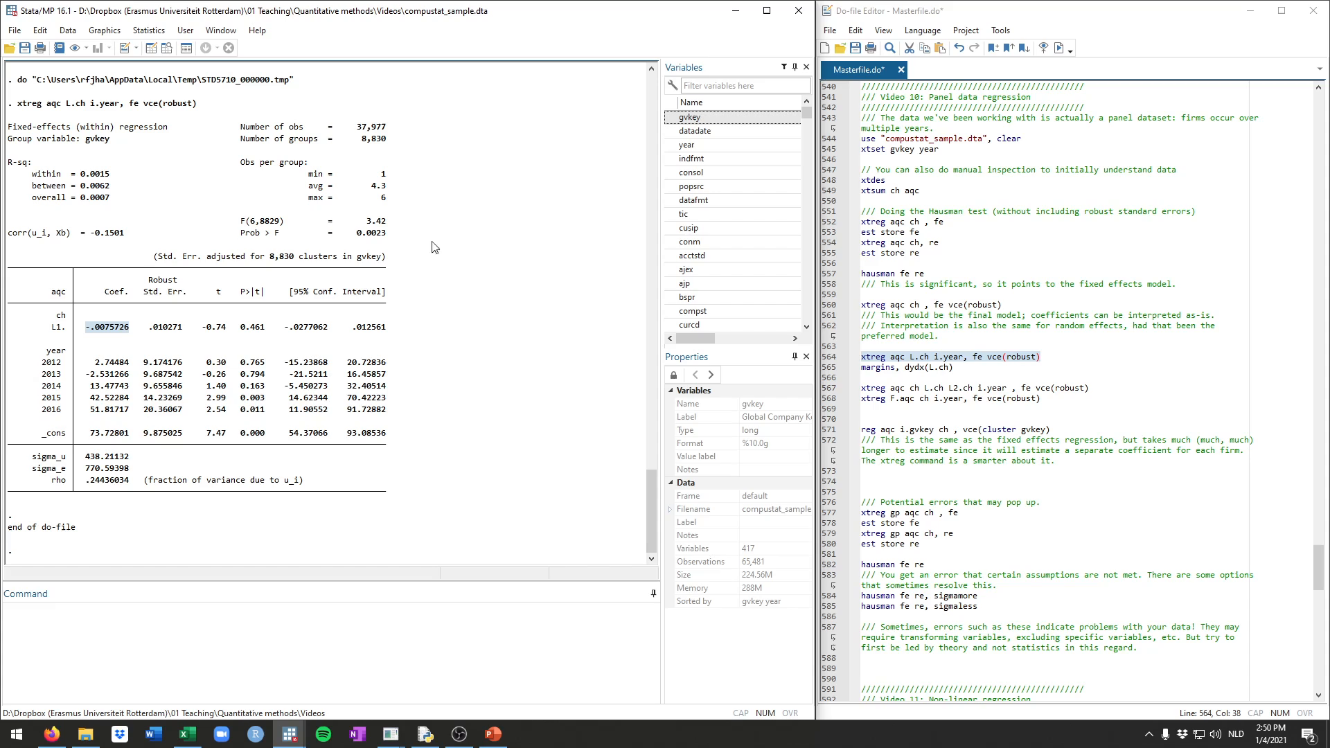
pyautogui.moveTo(388, 198)
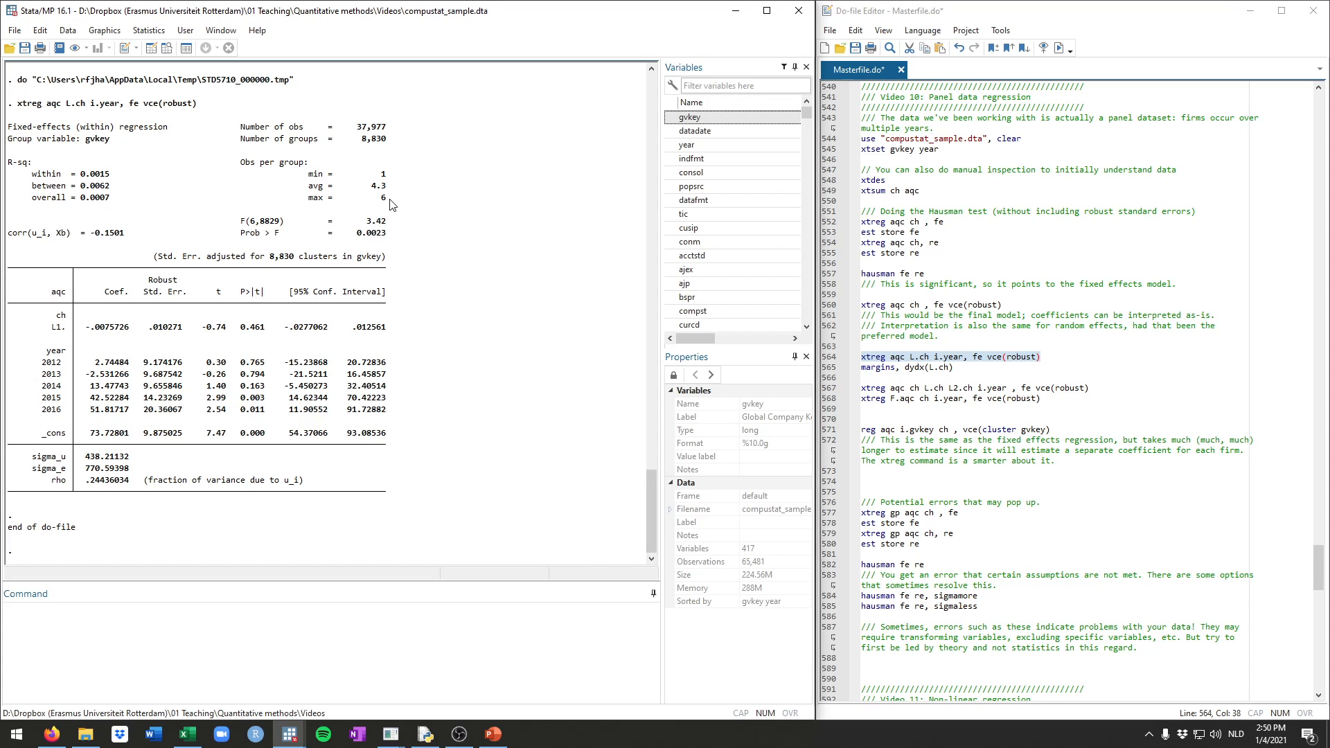
pyautogui.moveTo(1109, 425)
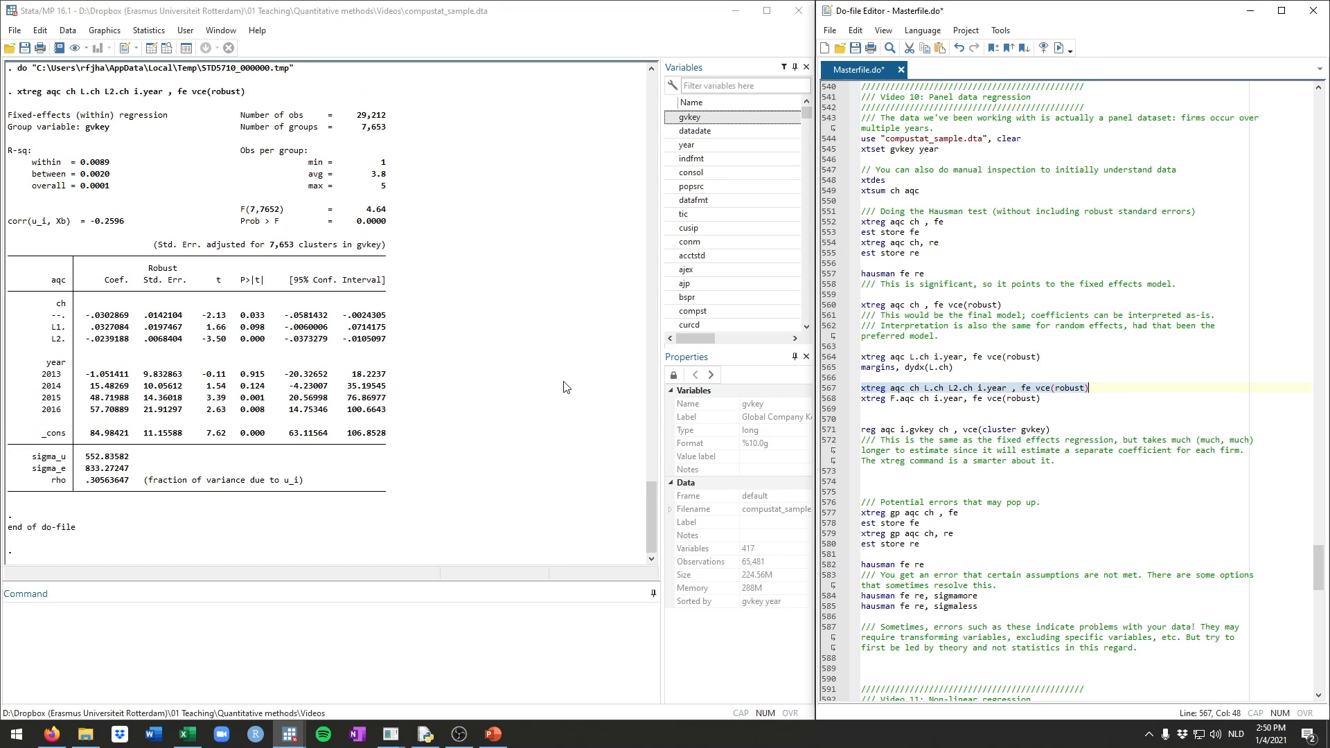
pyautogui.click(914, 388)
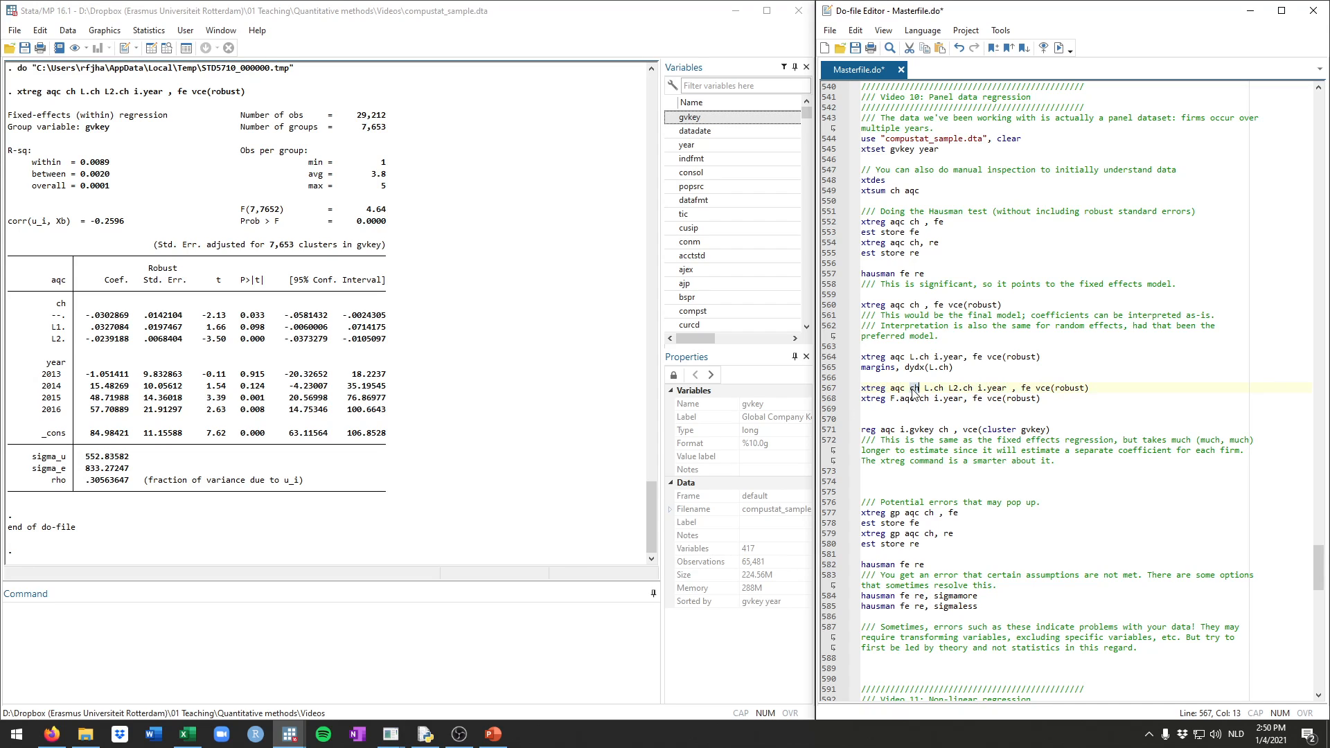
pyautogui.doubleClick(933, 388)
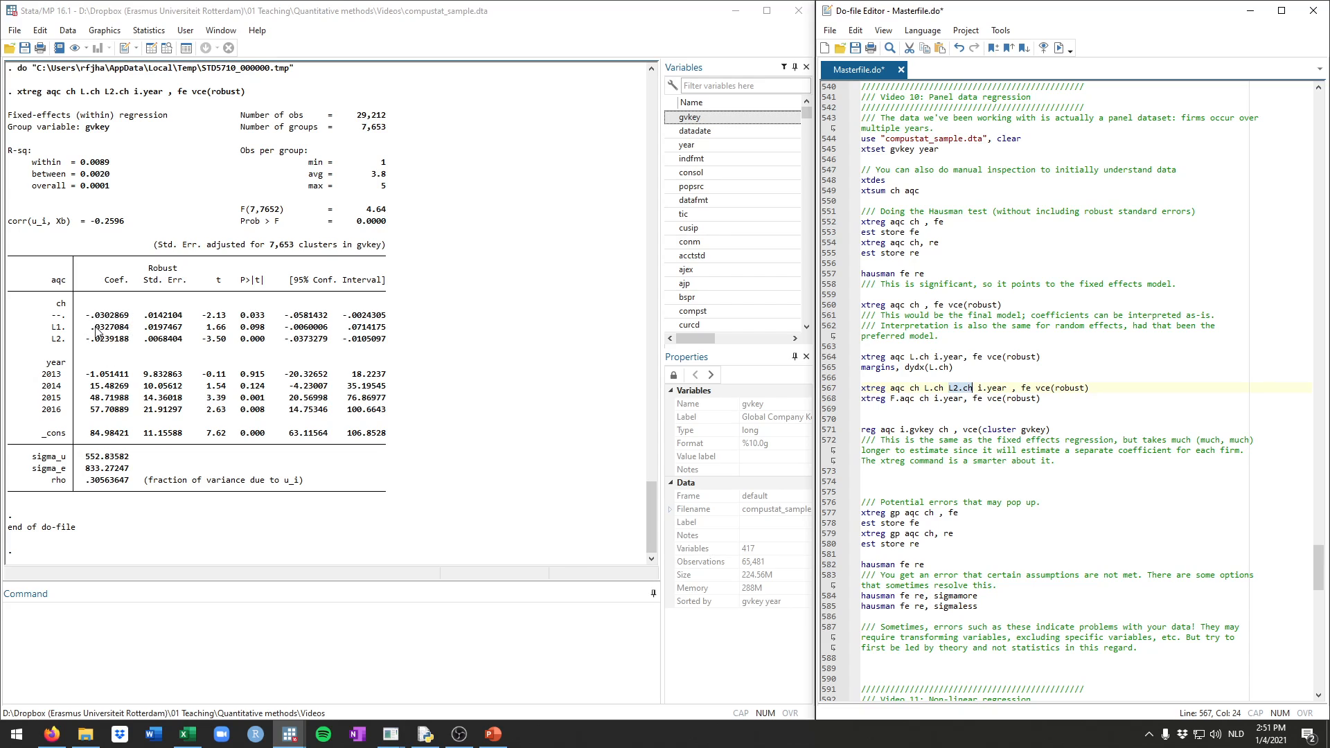
pyautogui.moveTo(61, 319)
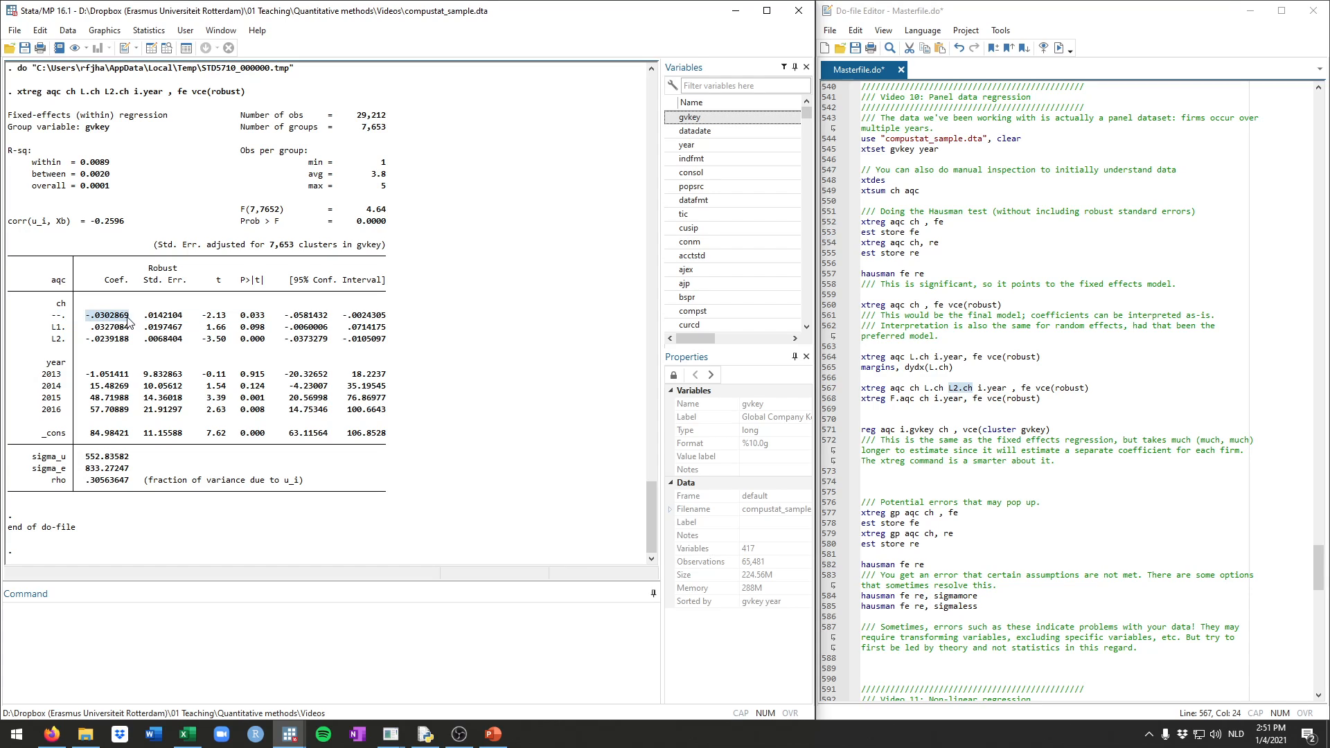
pyautogui.moveTo(95, 334)
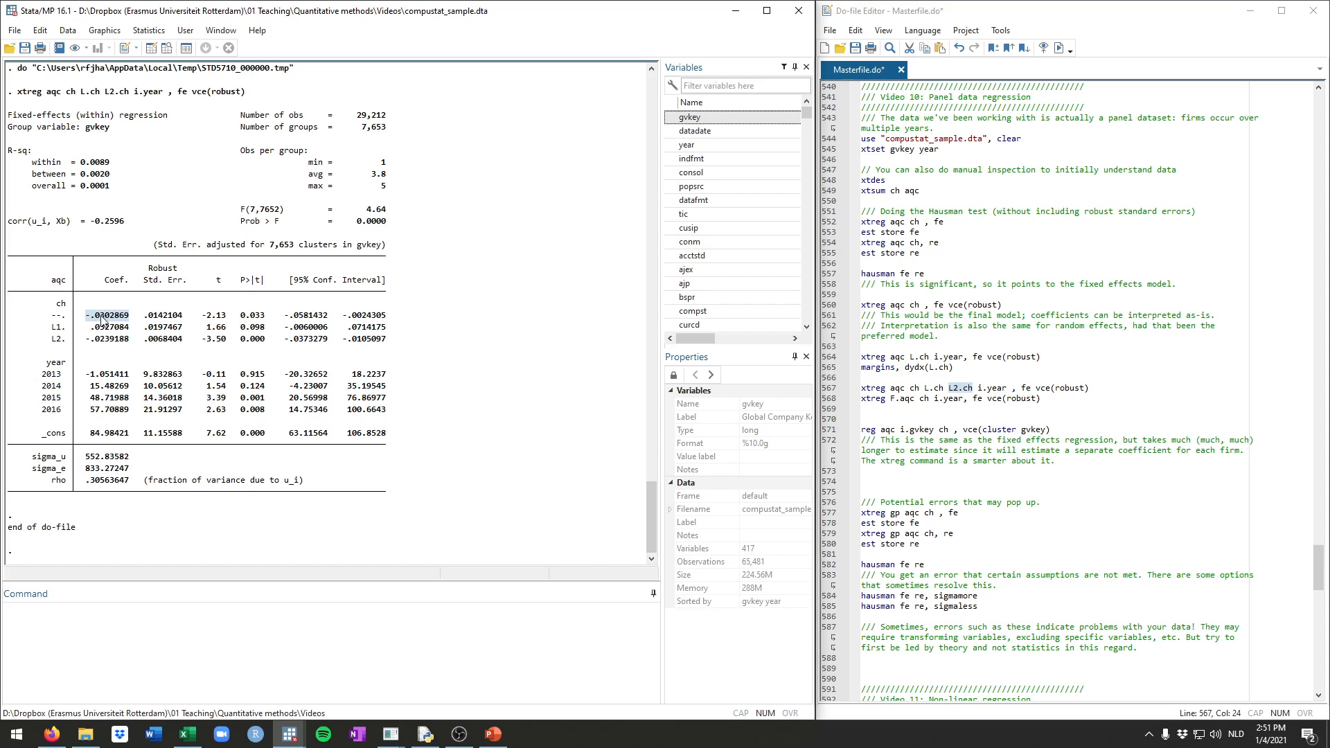
pyautogui.moveTo(84, 333)
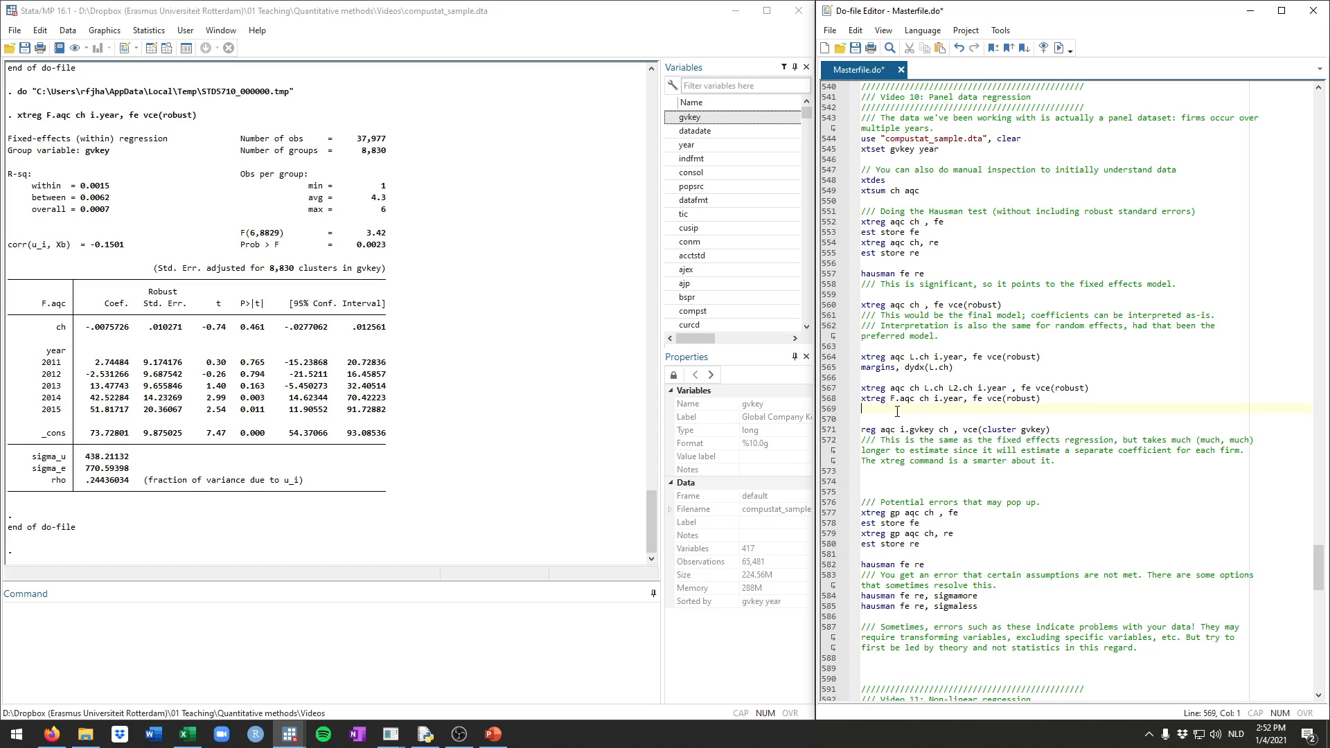
# - Scroll the Results window to view the F.aqc on ch fixed-effects output
pyautogui.scroll(-3)
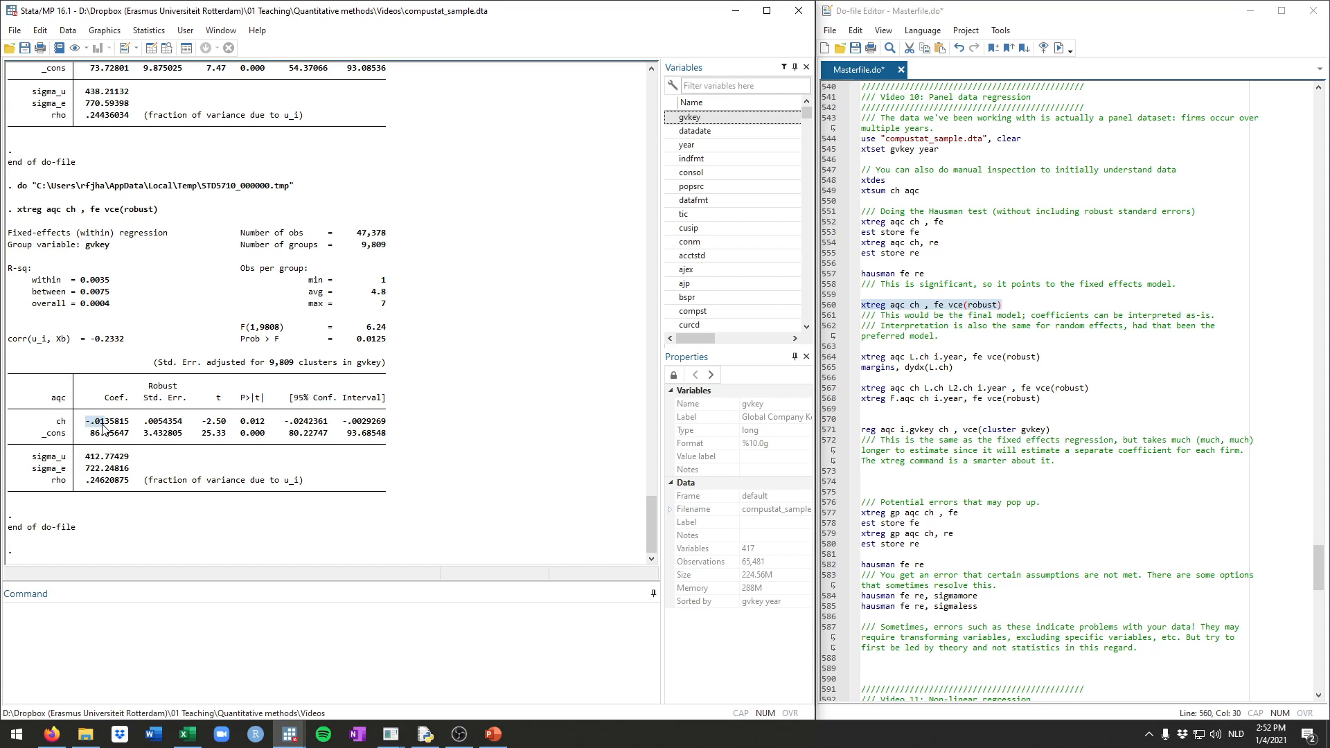
pyautogui.moveTo(767, 425)
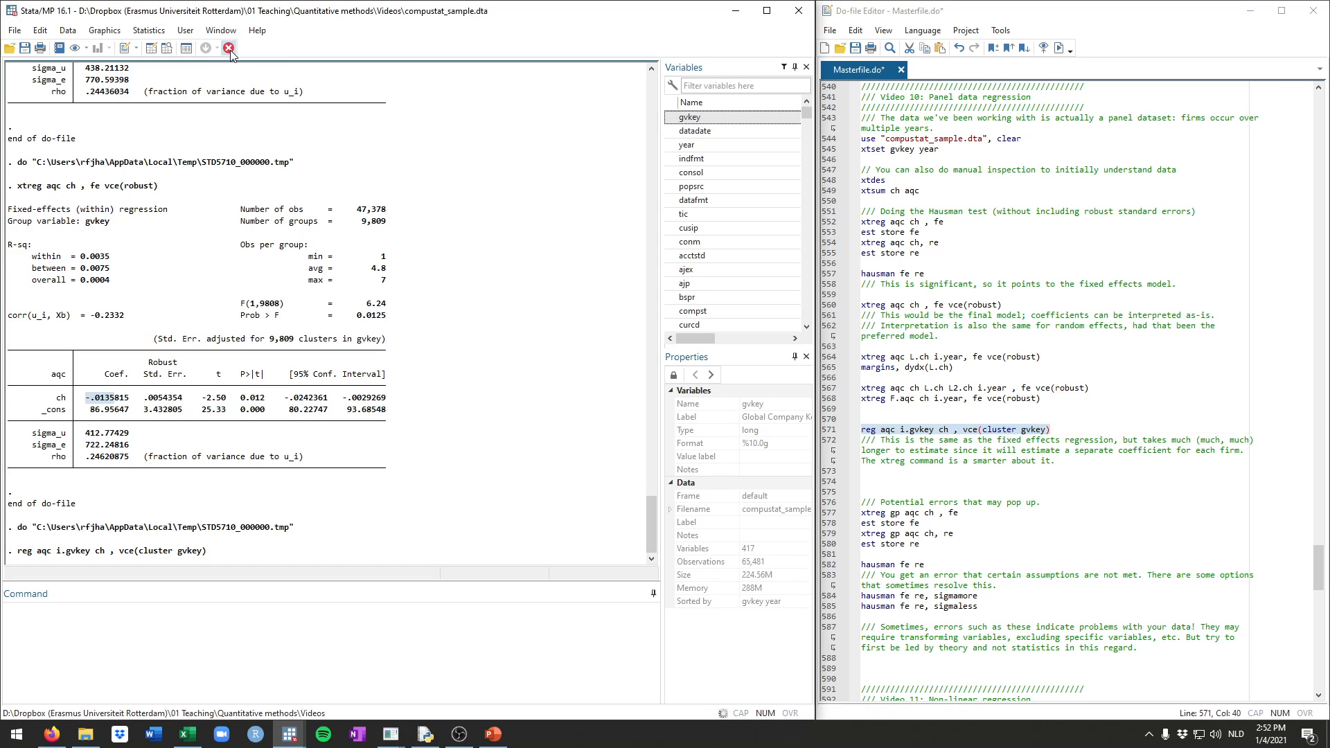
# - Halt the slow reg aqc i.gvkey ch firm-dummy regression with Break and review the output
pyautogui.click(229, 47)
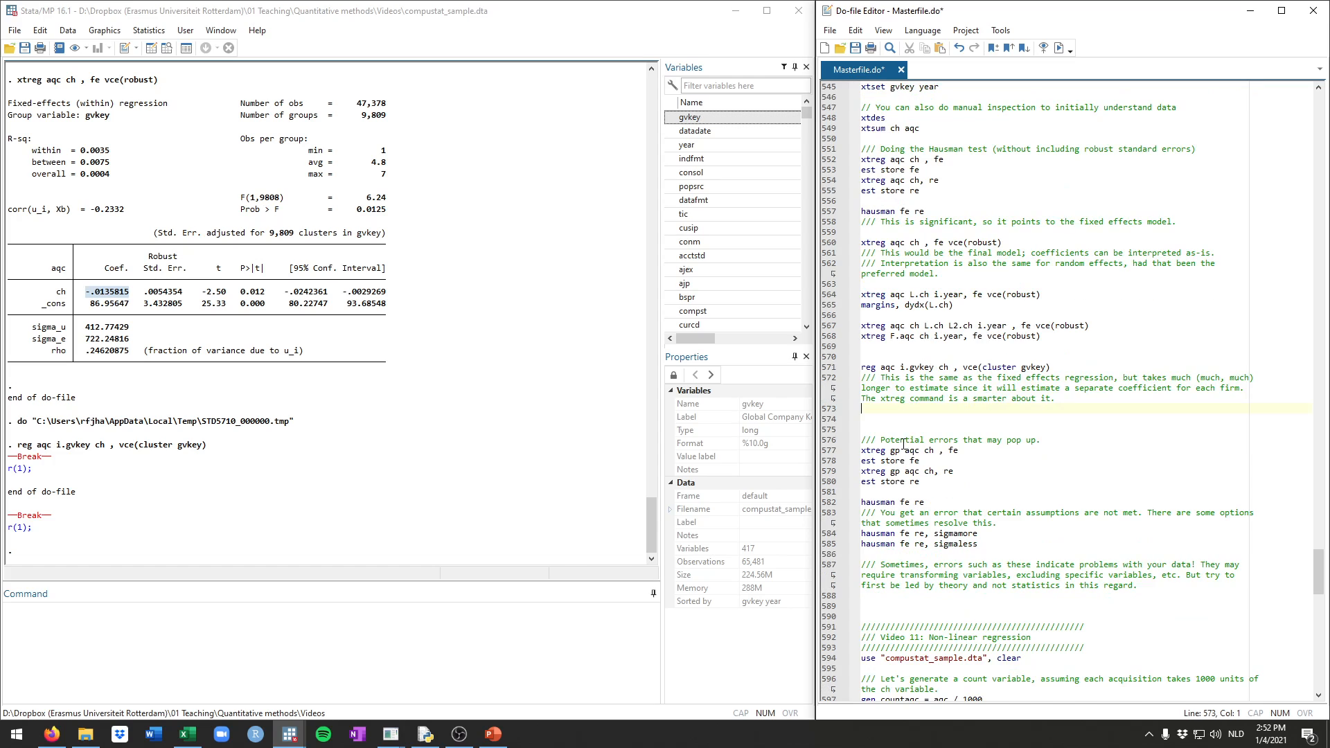
pyautogui.scroll(-3)
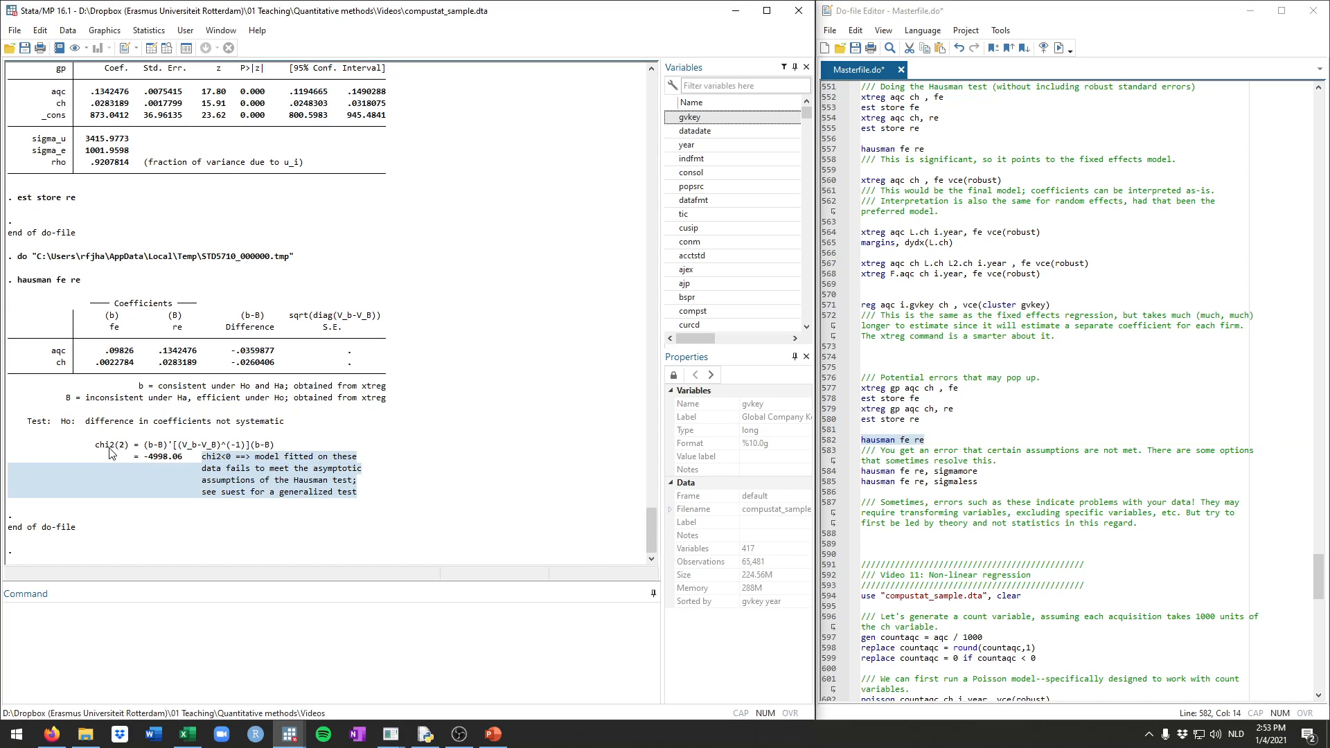
pyautogui.moveTo(179, 463)
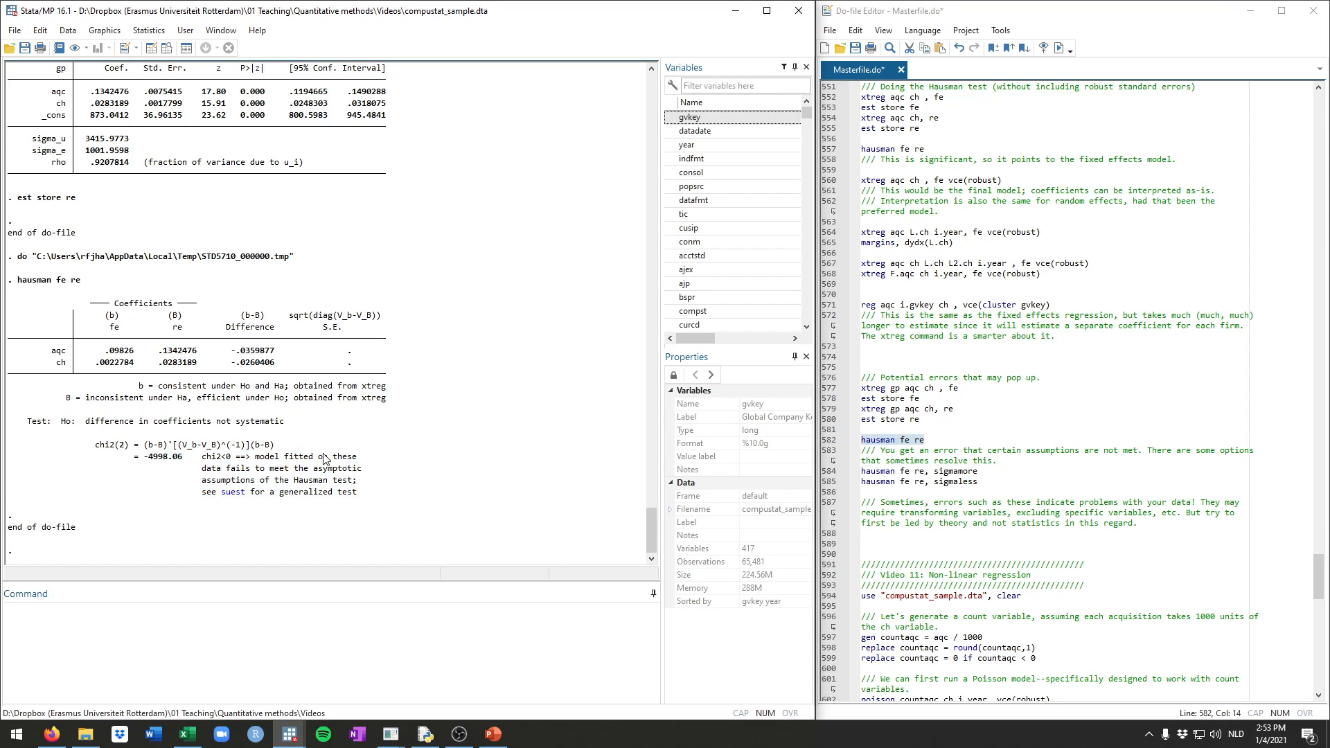
pyautogui.moveTo(341, 495)
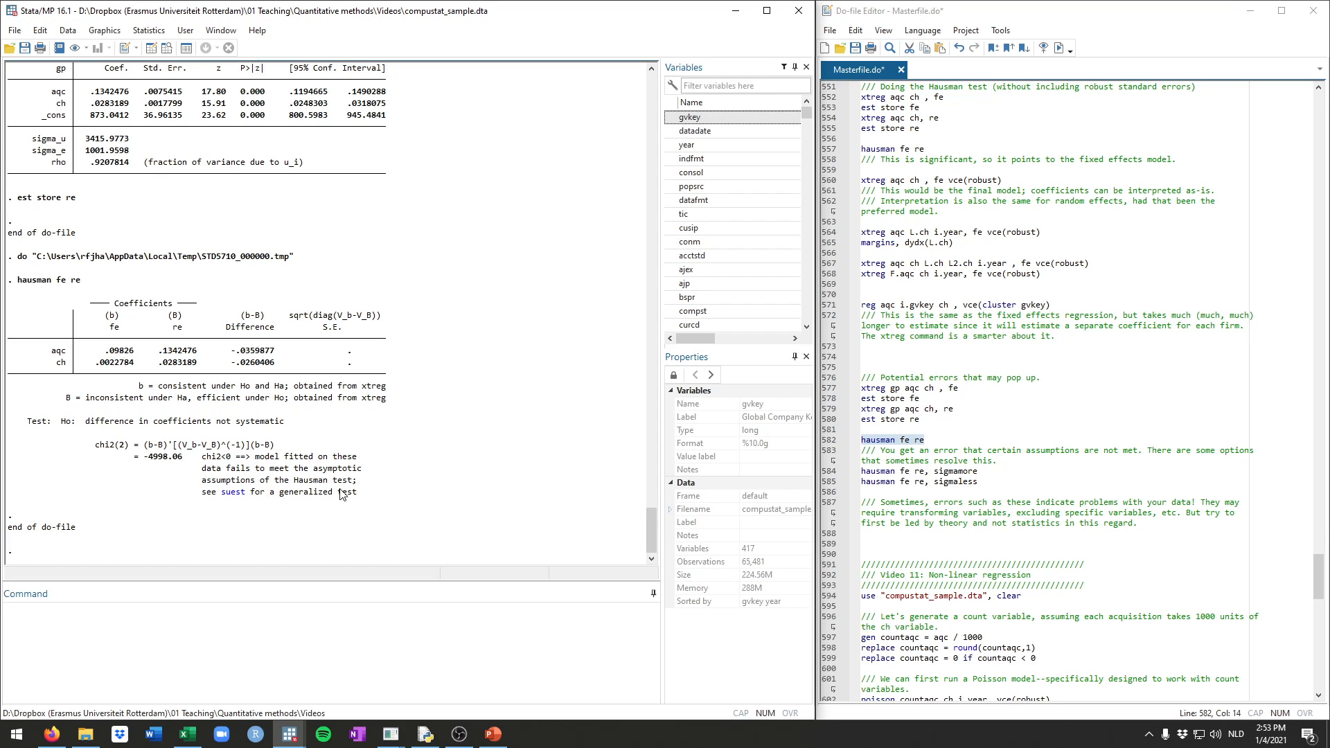
# - Highlight the chi2<0 warning in the Hausman test of gp on aqc and ch
pyautogui.moveTo(202, 492); pyautogui.dragTo(272, 492)
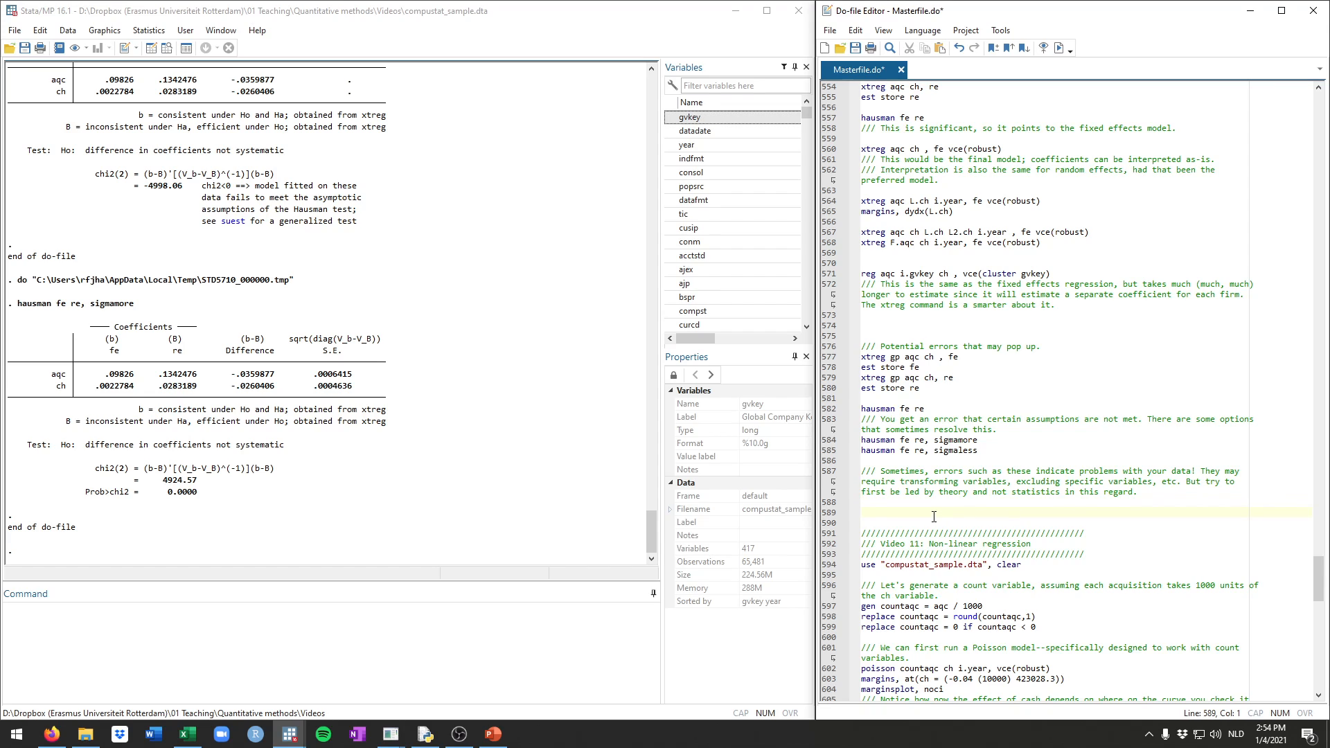
# - Place the cursor on the hausman sigmaless line and an empty line in the Do-file Editor
pyautogui.click(865, 513)
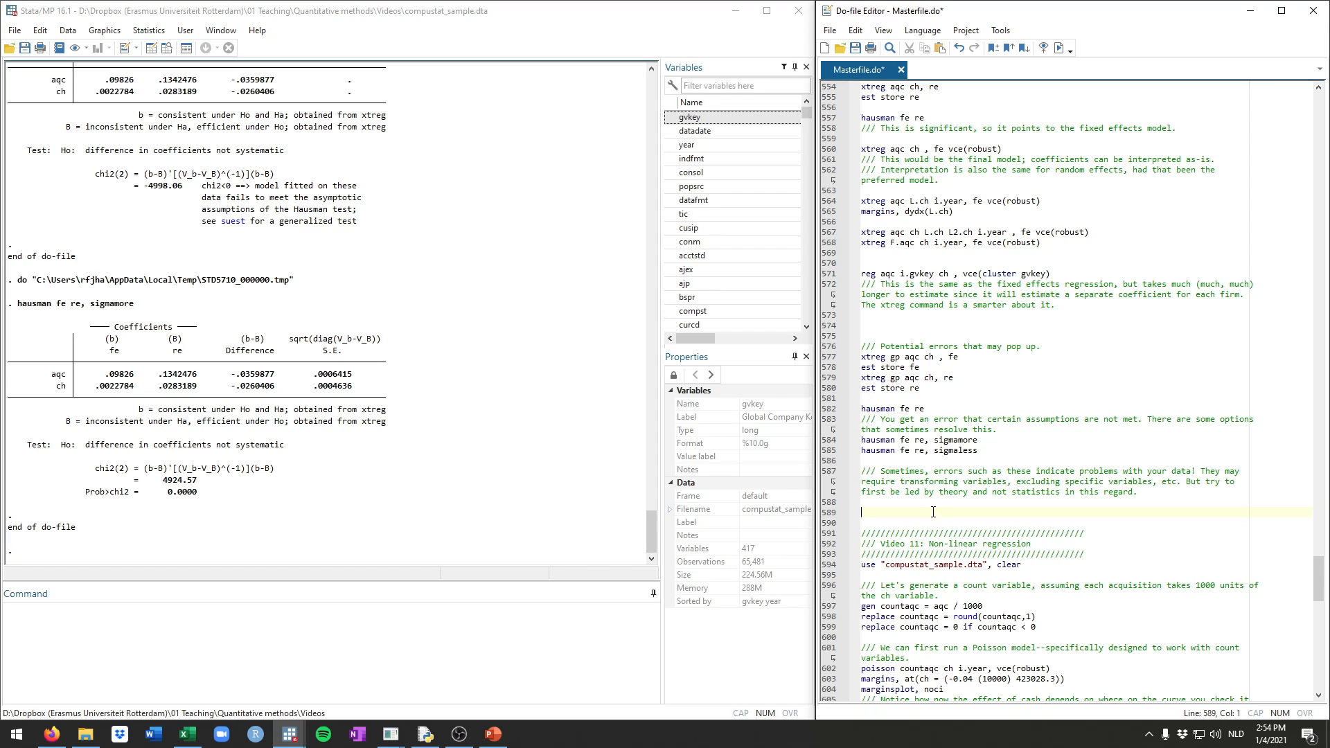
pyautogui.click(918, 449)
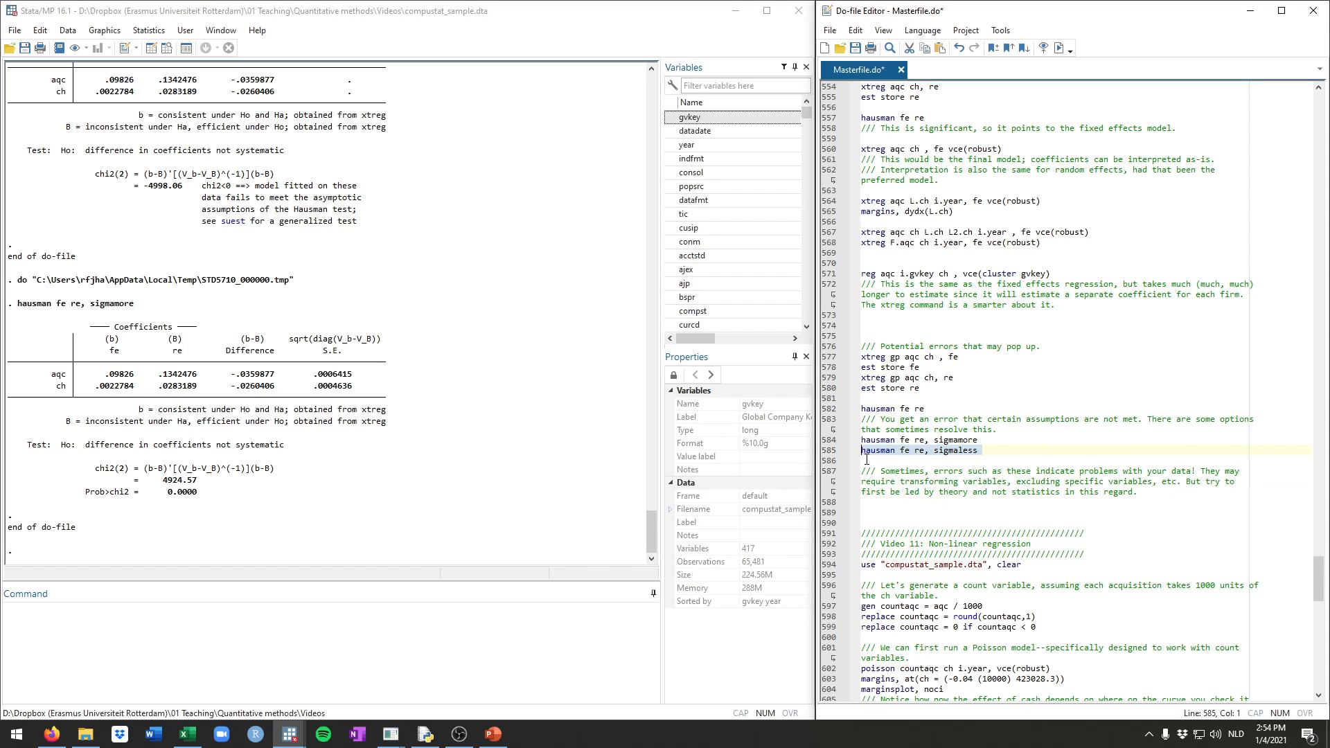
pyautogui.click(881, 513)
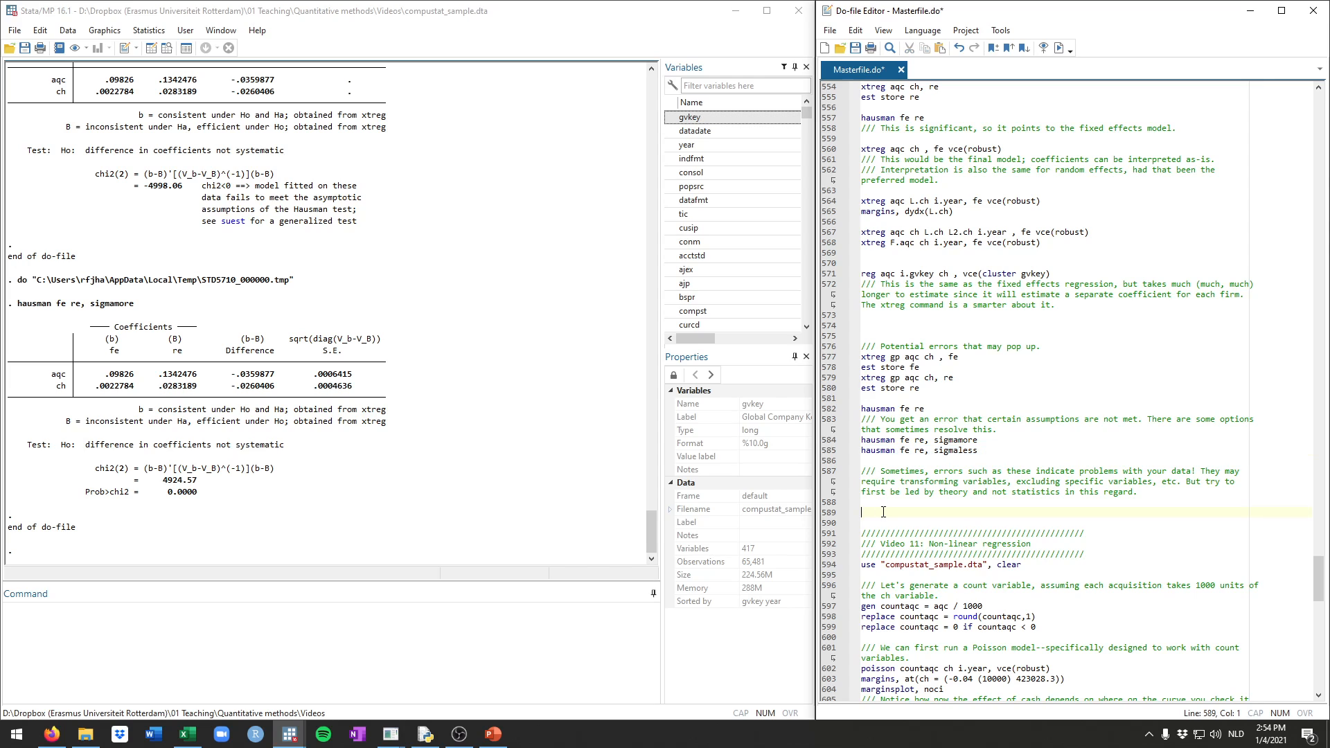